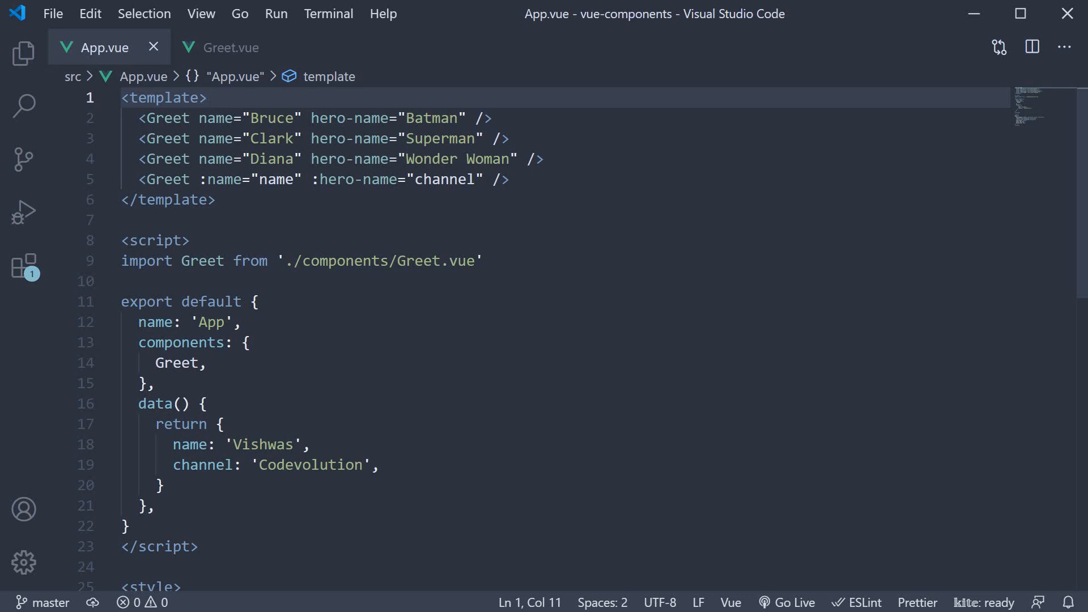
mouse_move(549, 204)
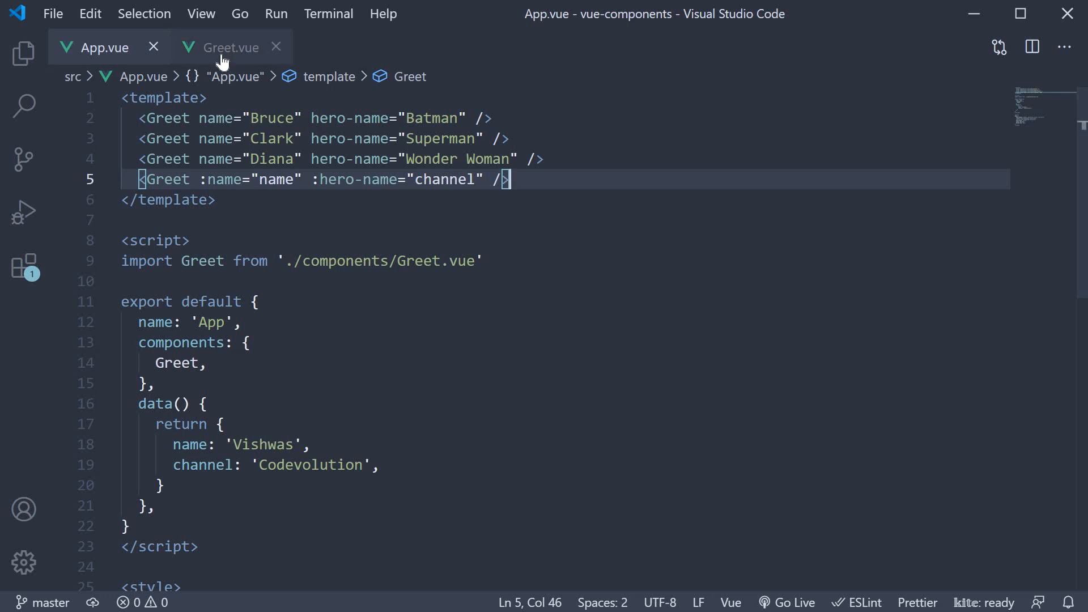
Switch to the Greet.vue component to review its name and heroName props
click(227, 47)
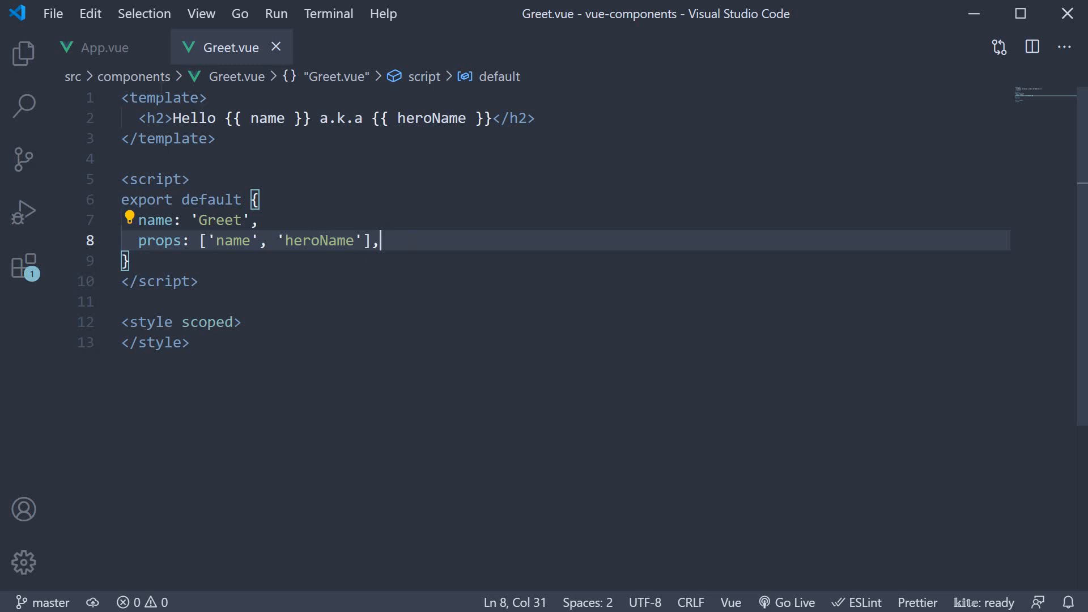
Create Article.vue in src/components with name 'Article' and an 'Article Component' heading
click(22, 52)
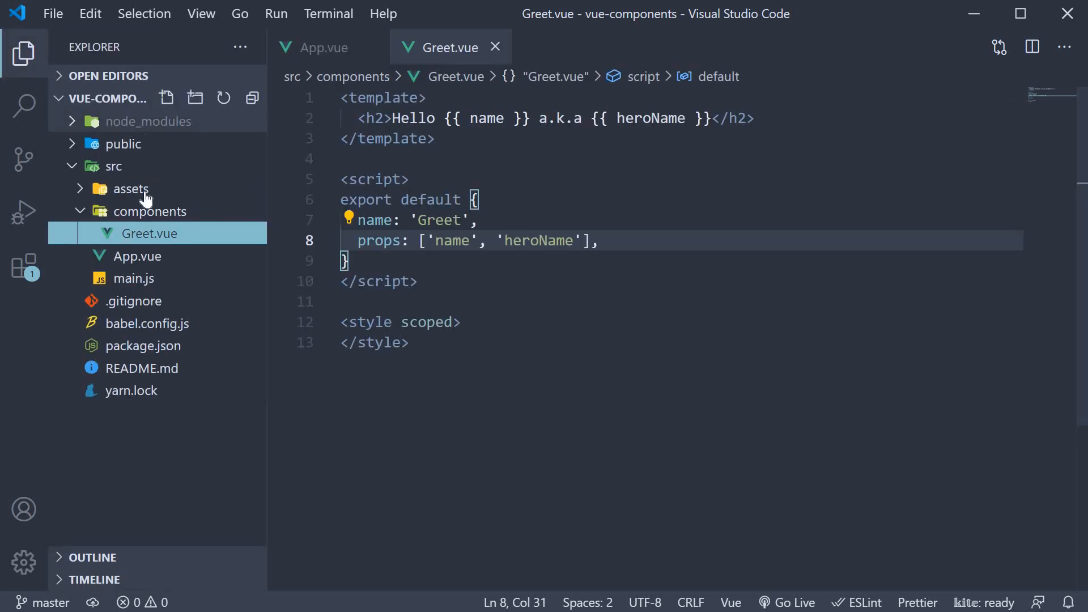
click(150, 211)
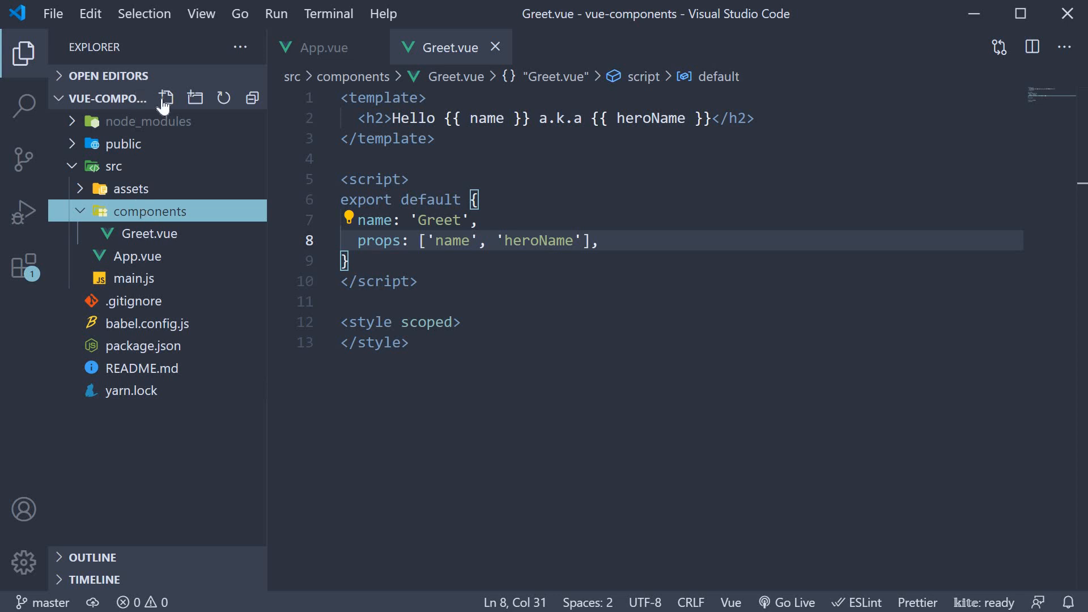
click(166, 97)
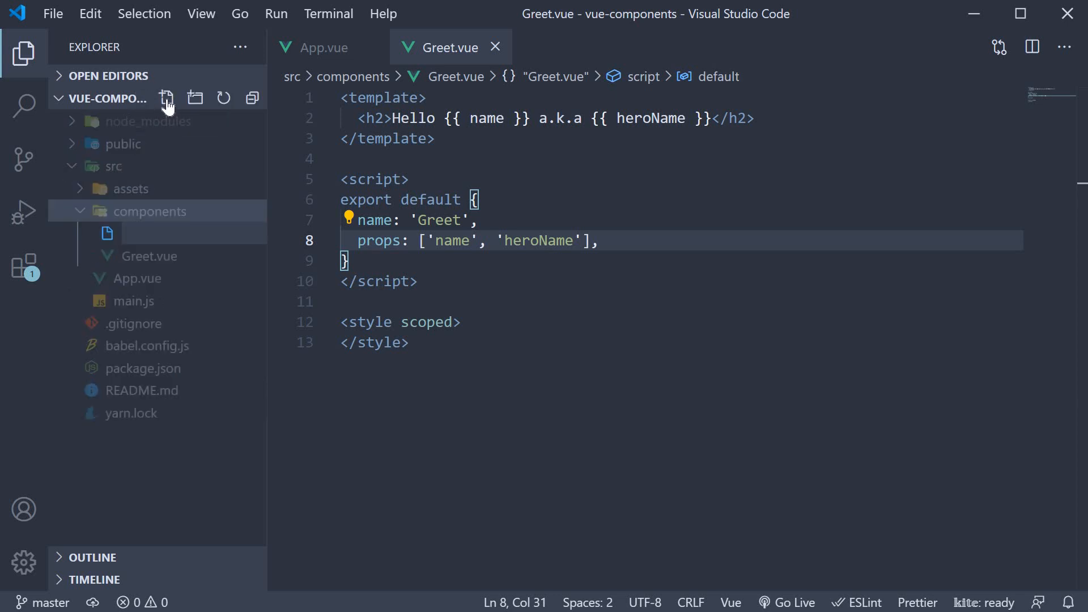
text(Article)
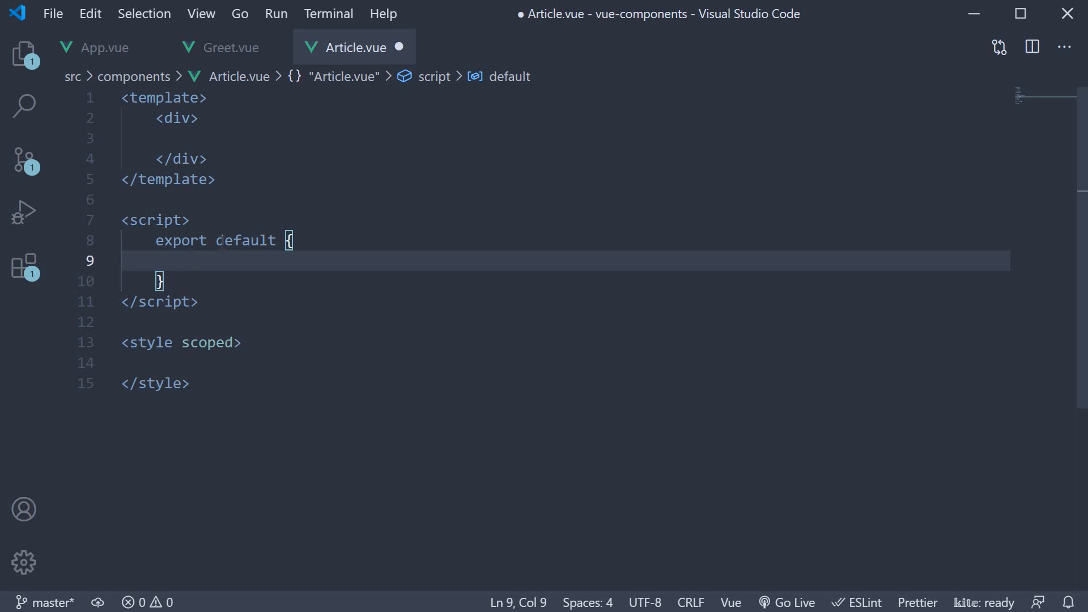
text(name: 'Article',)
click(565, 139)
text(<h2>Article Component</h2>)
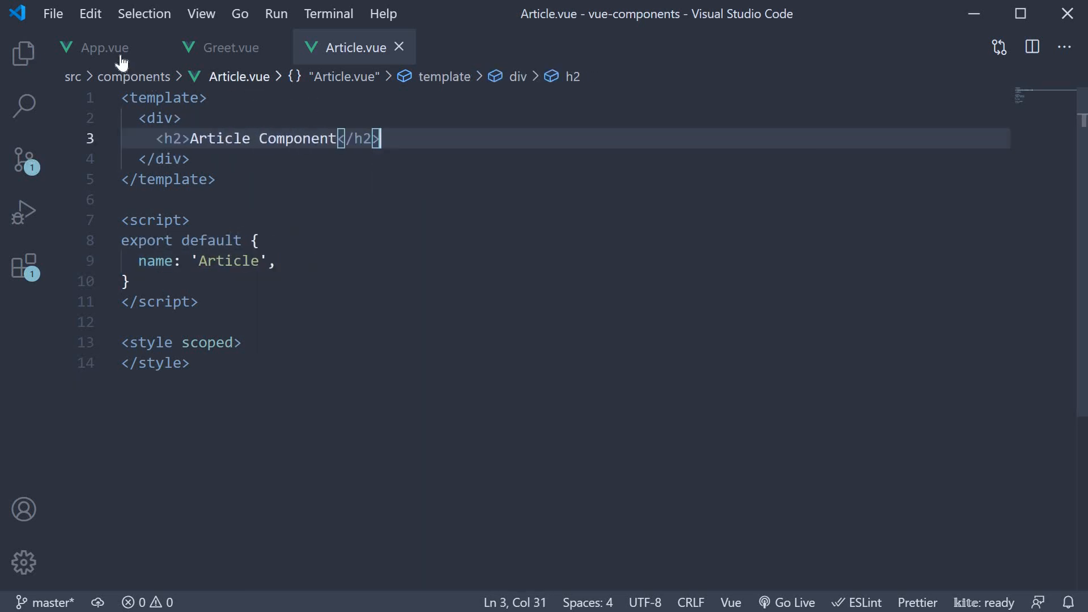
In App.vue import and register Article, render <Article />, comment out Greet, and save
click(104, 47)
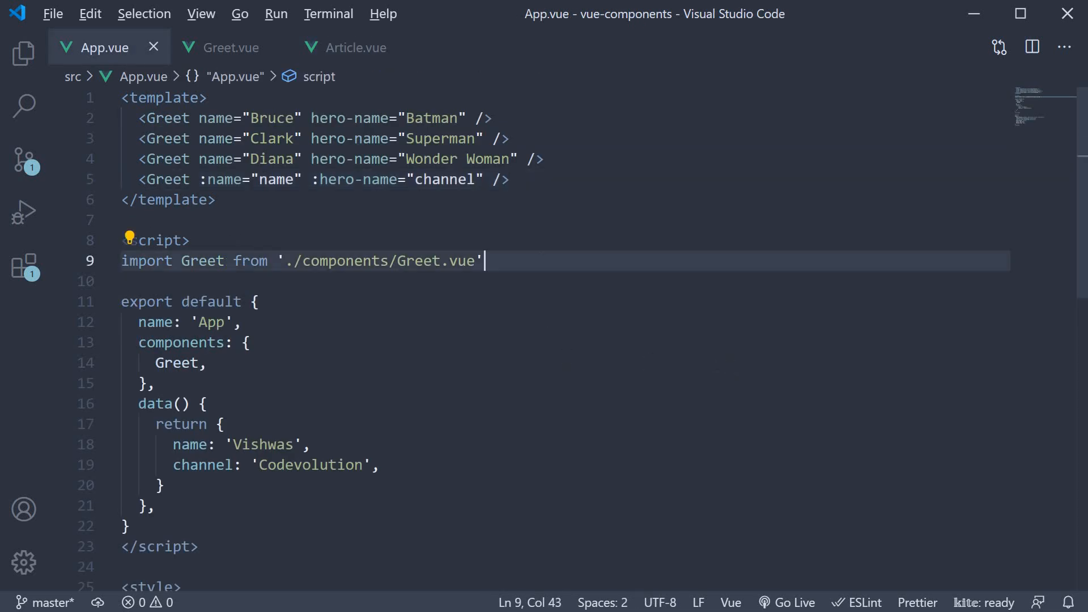
text(import Articl from './components/Articl.vue')
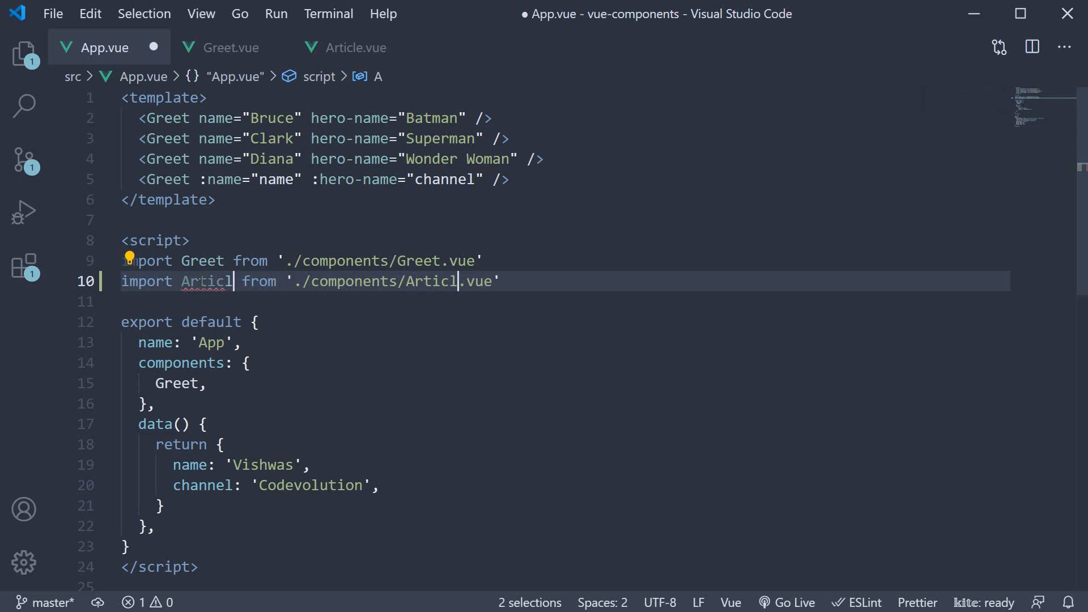
text(e)
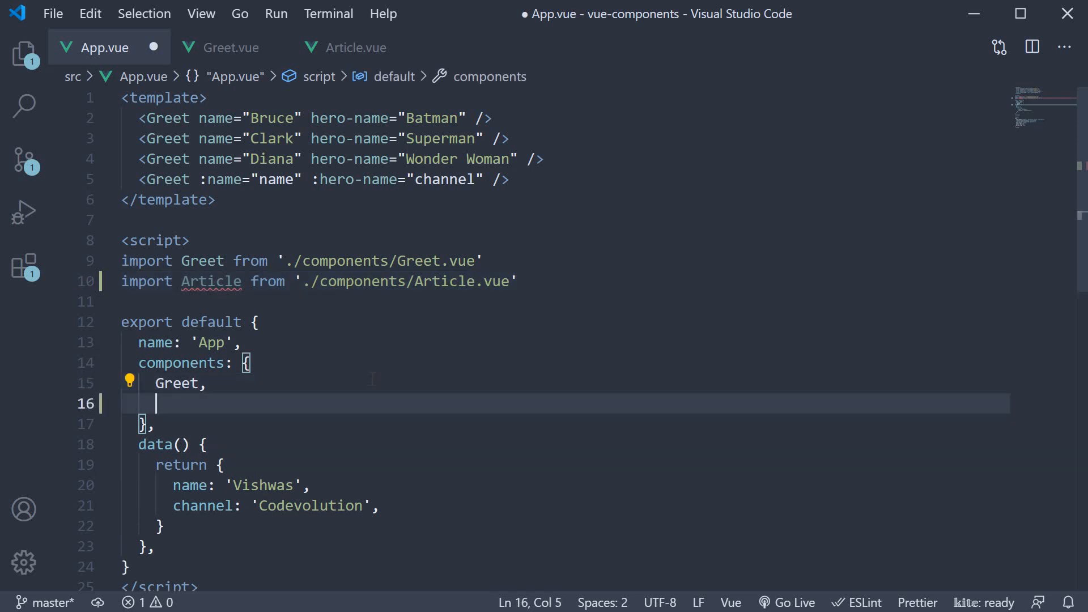
text(Article,)
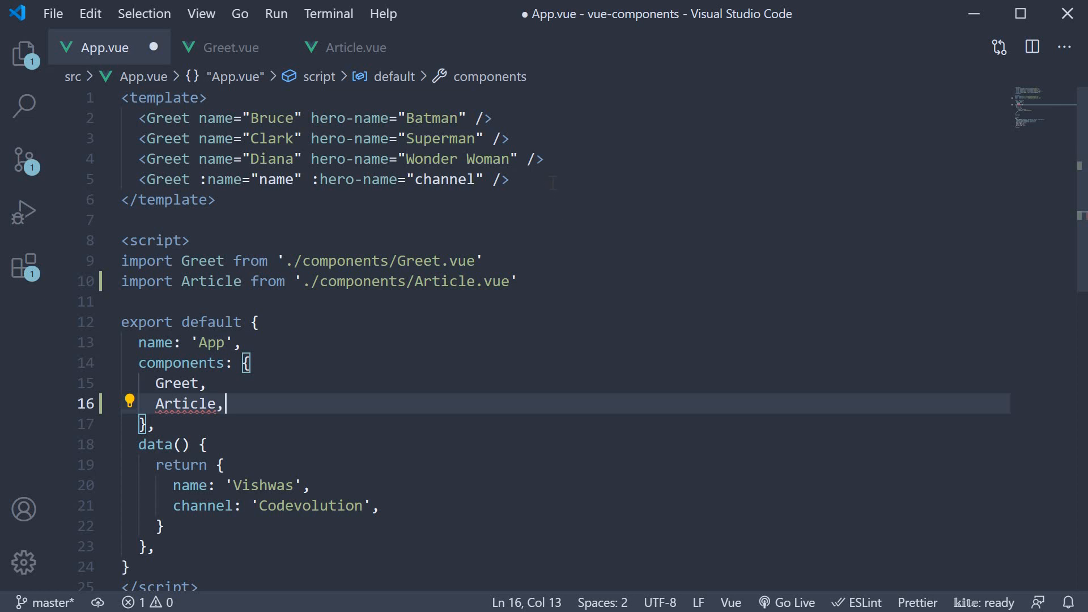
text(<A)
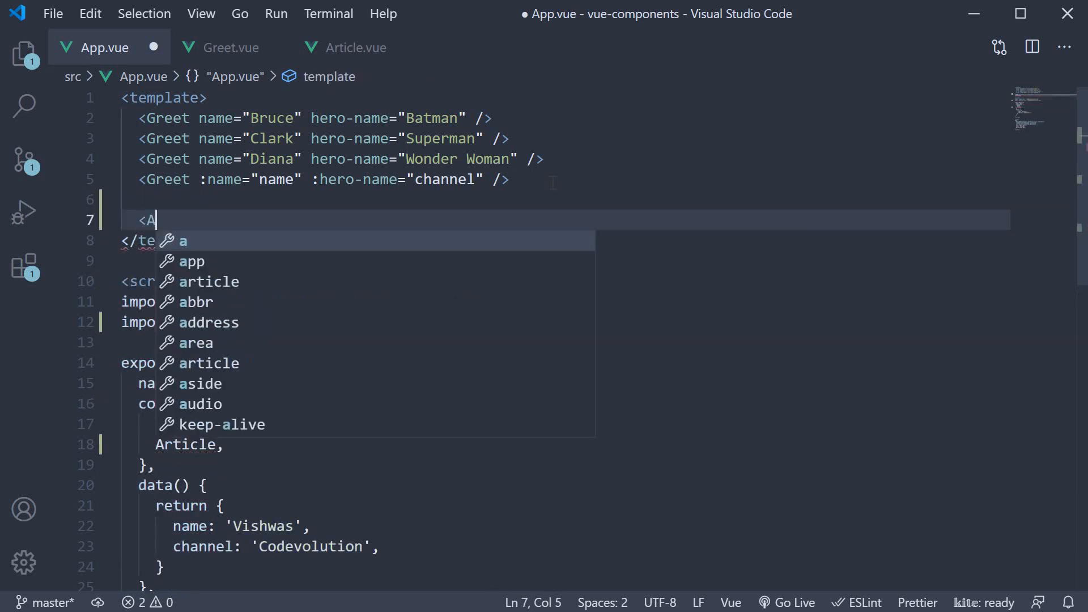
text(rticle />)
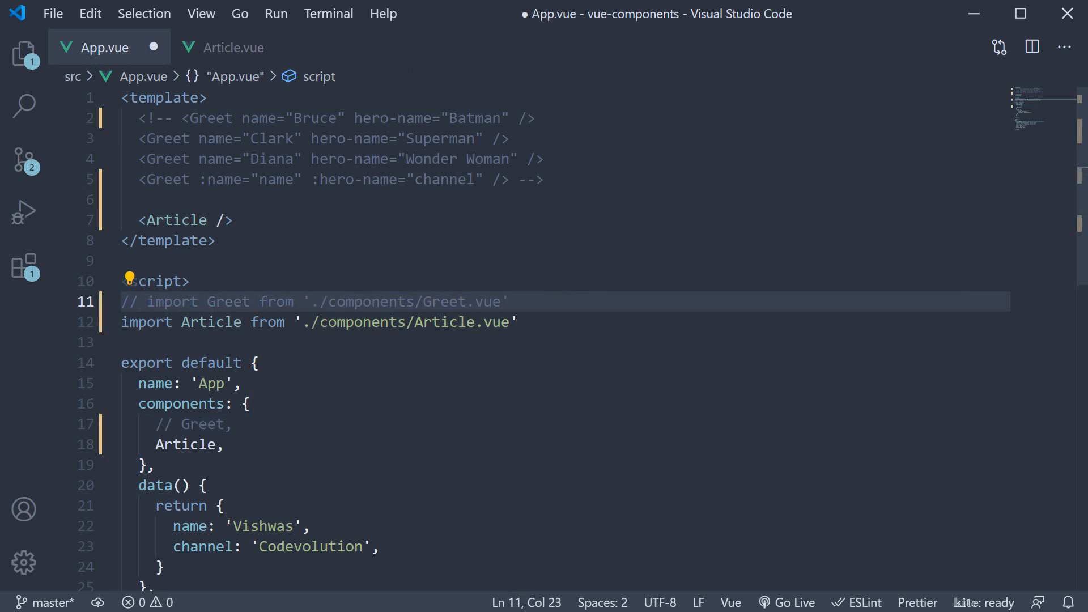
key(Ctrl+s)
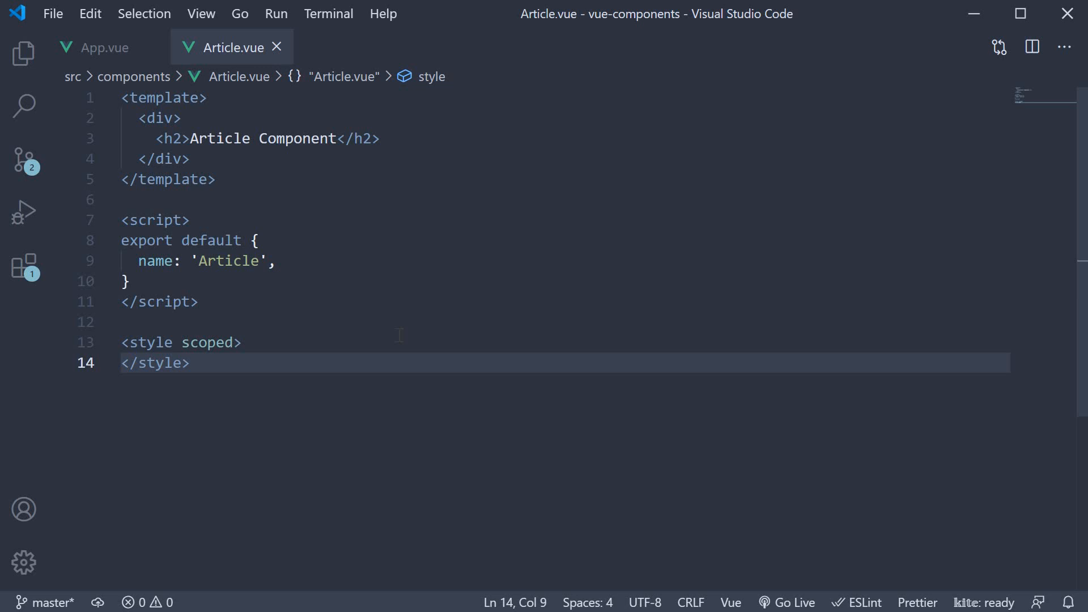
Declare props { title: String } in Article and render {{ title }} in a new h2
click(276, 261)
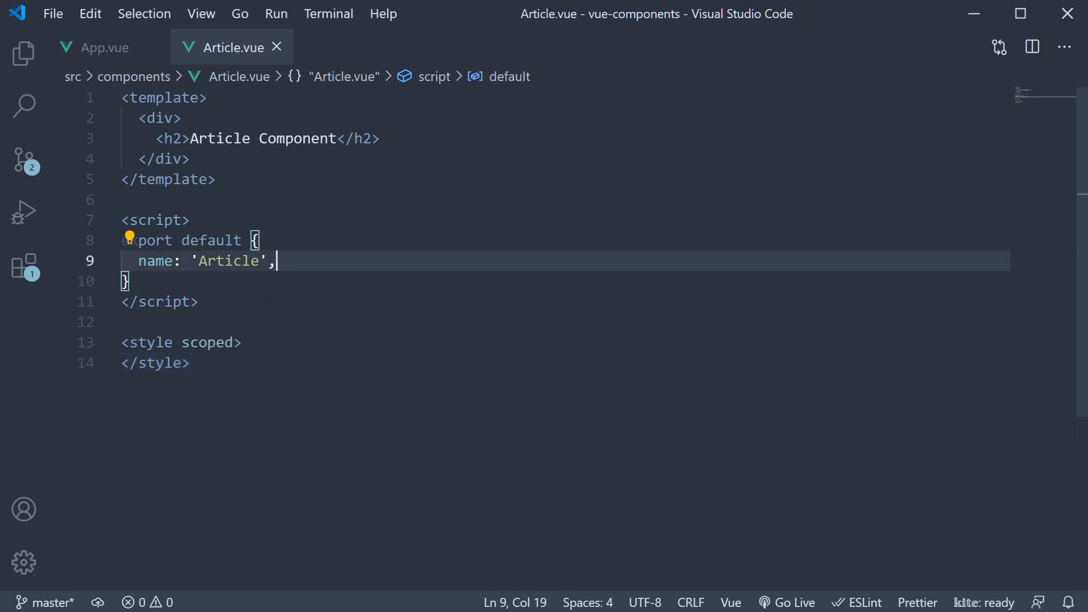
key(Enter)
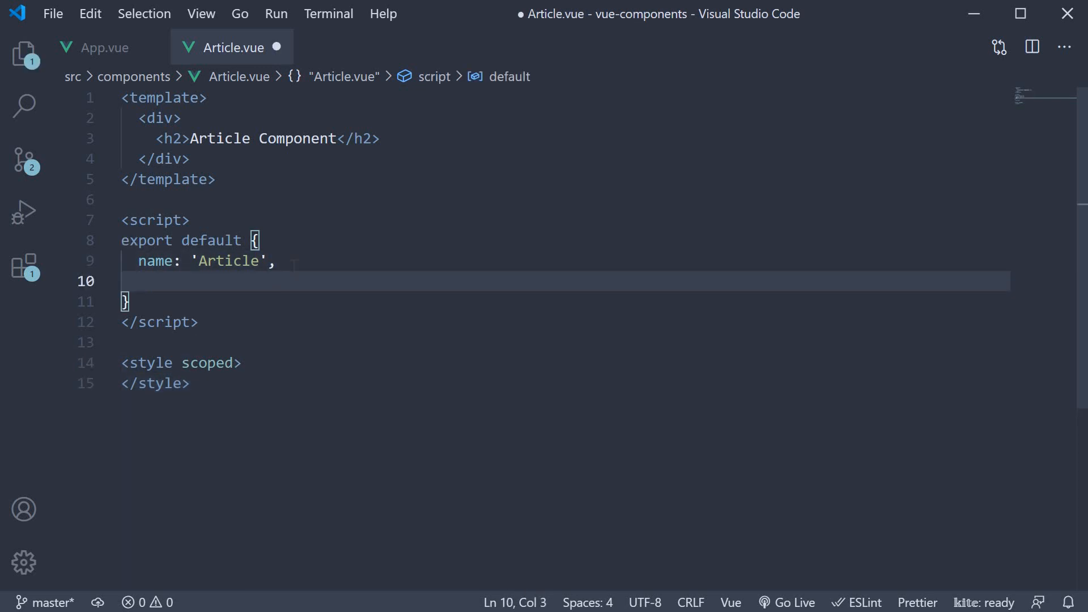
text(props:)
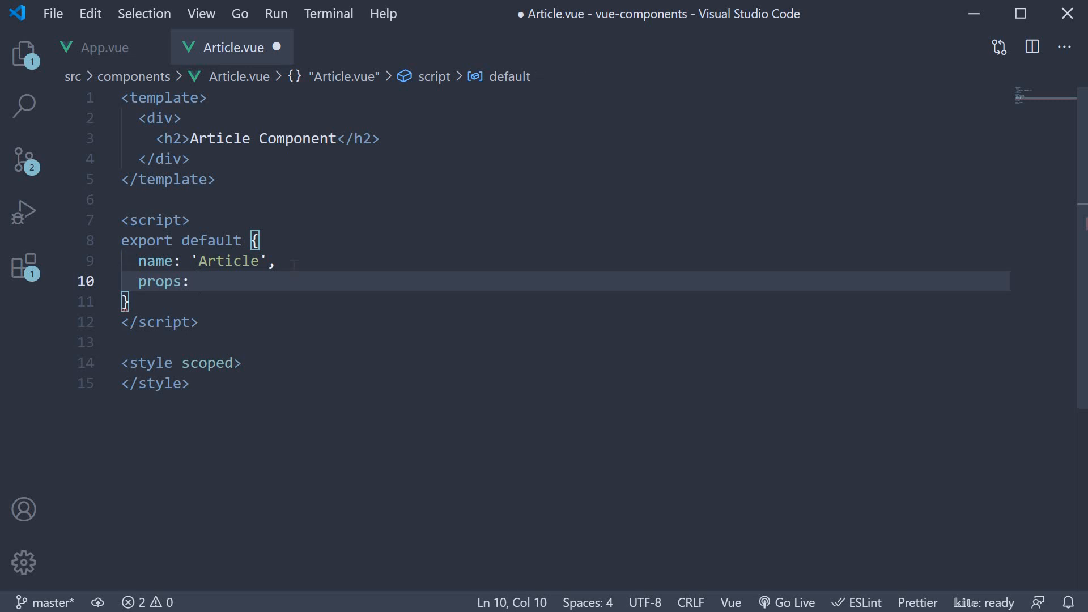
text({)
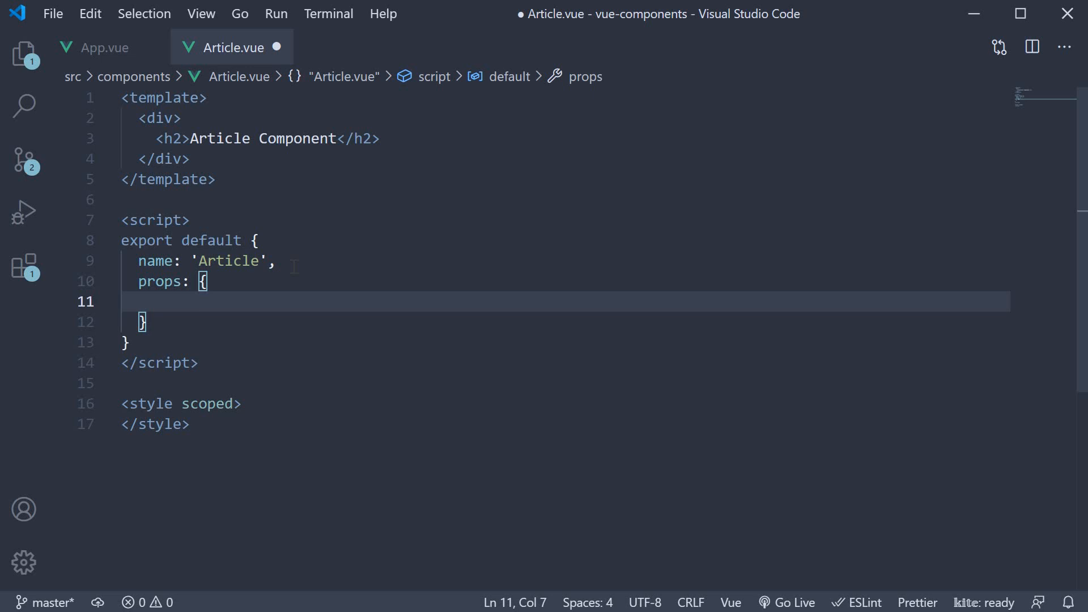
text(title:)
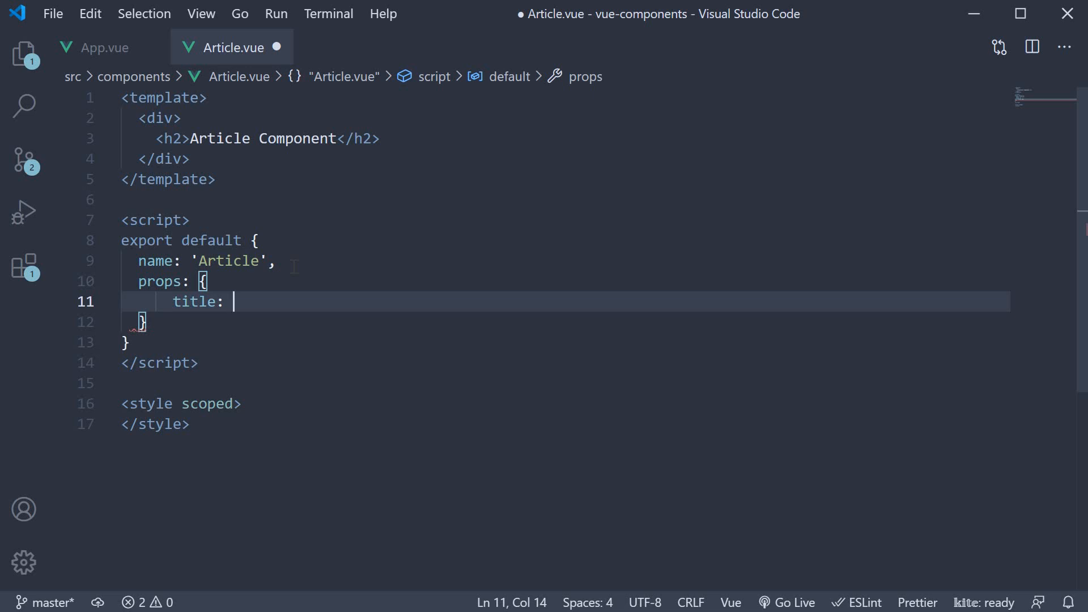
text(String)
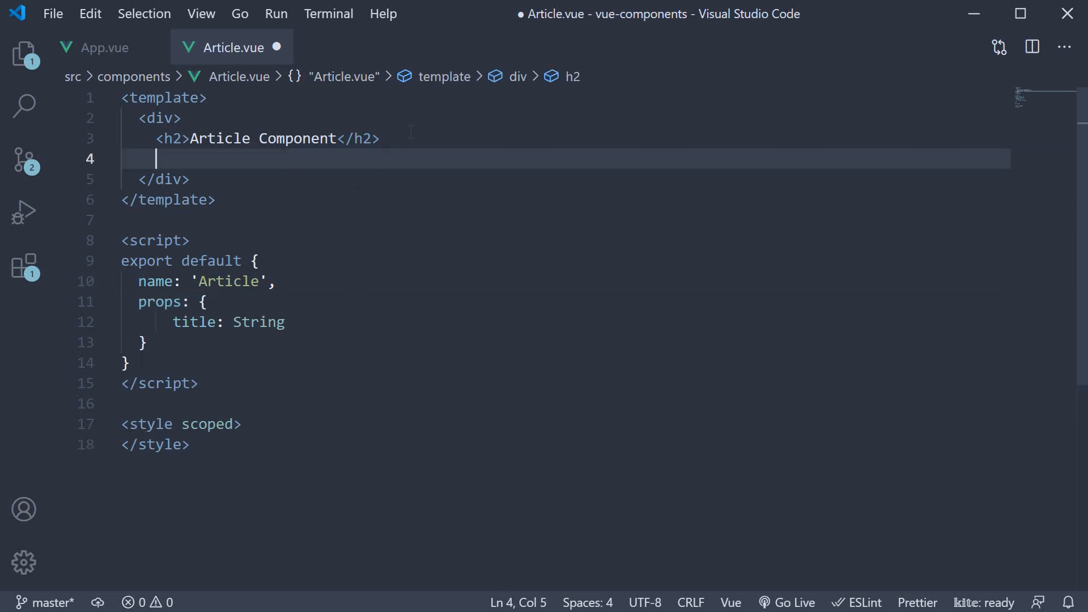
text(<h2></h2>)
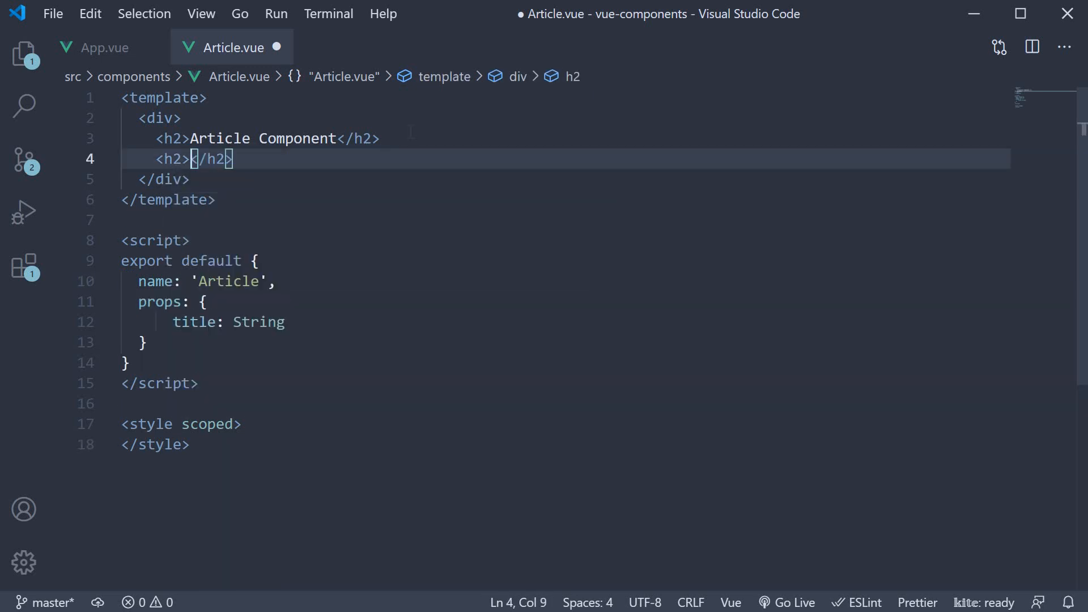
text({{title}})
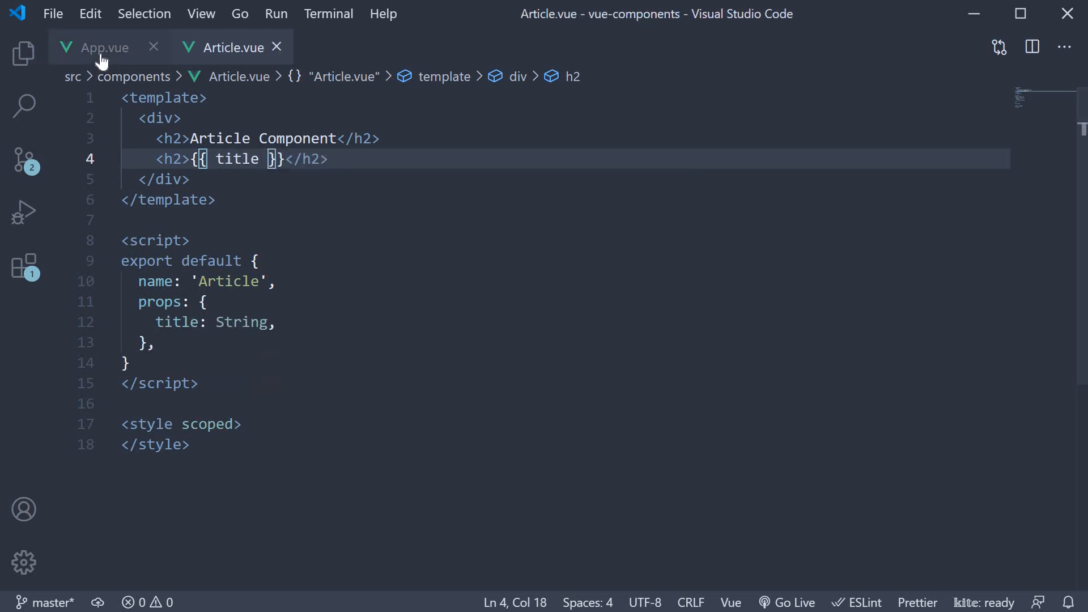
Add title="Article Title" to the <Article /> tag in App.vue
click(104, 48)
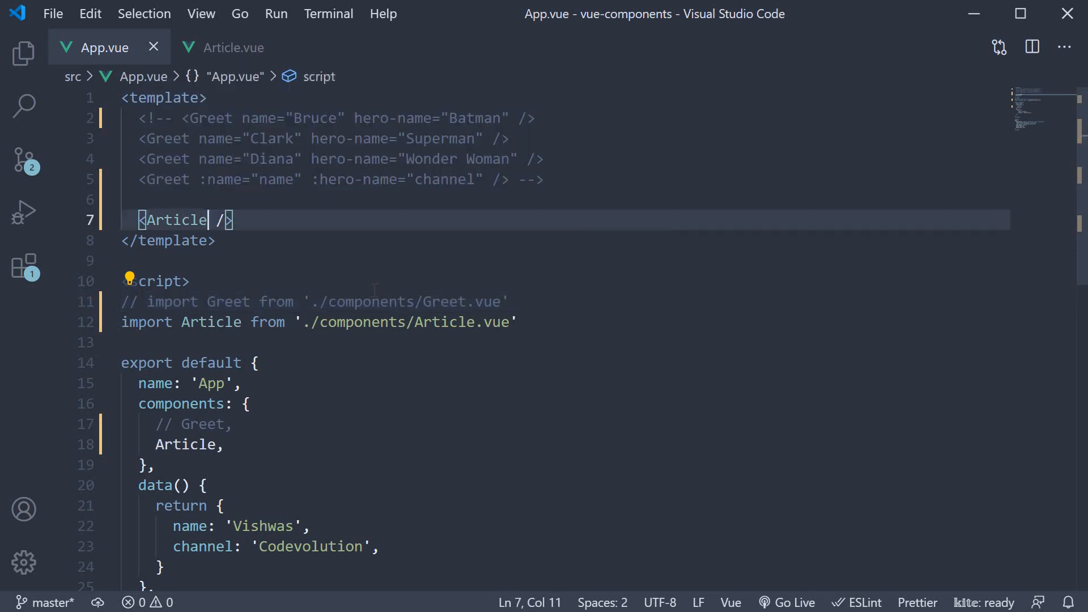
double_click(176, 220)
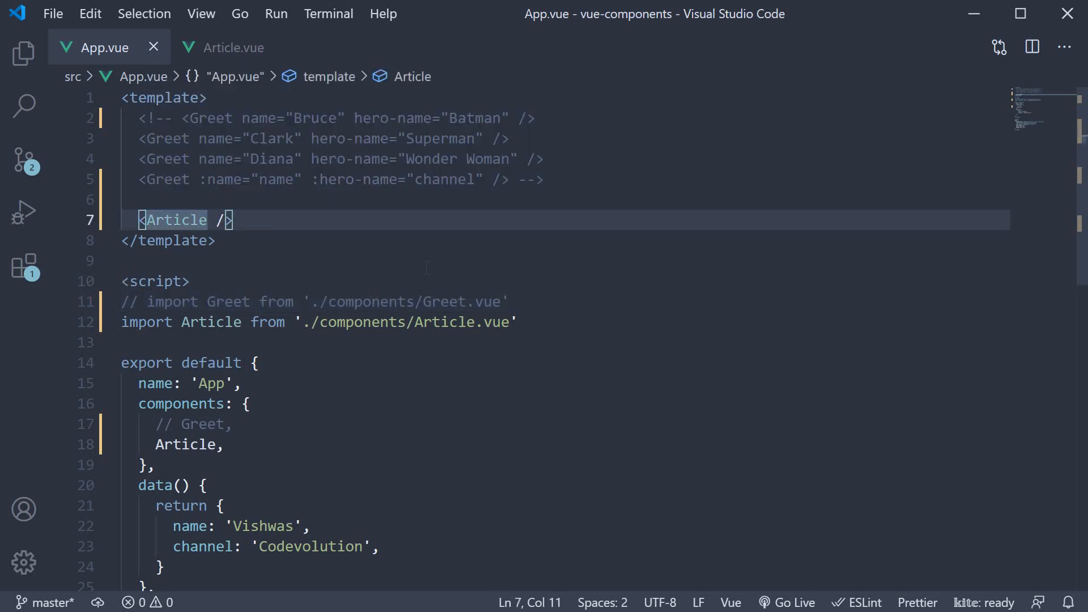
text(title=)
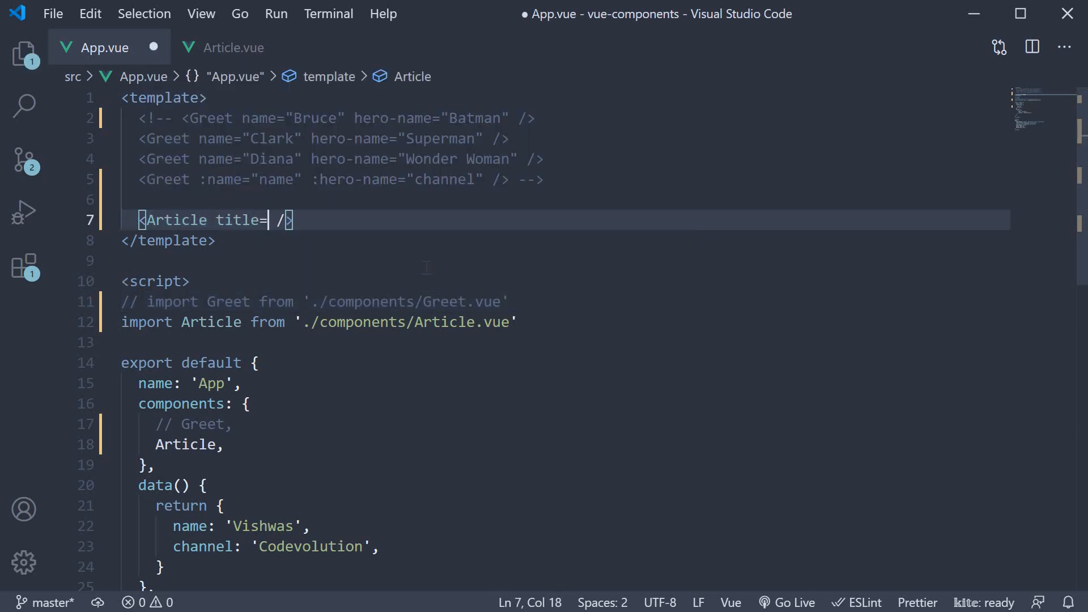
text("A")
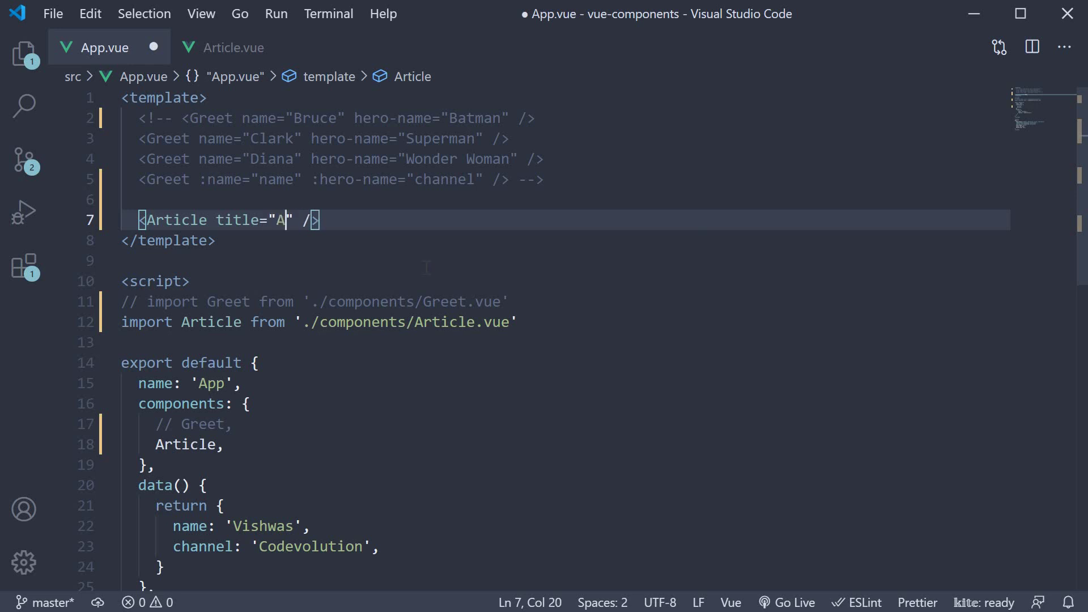
text(rticle)
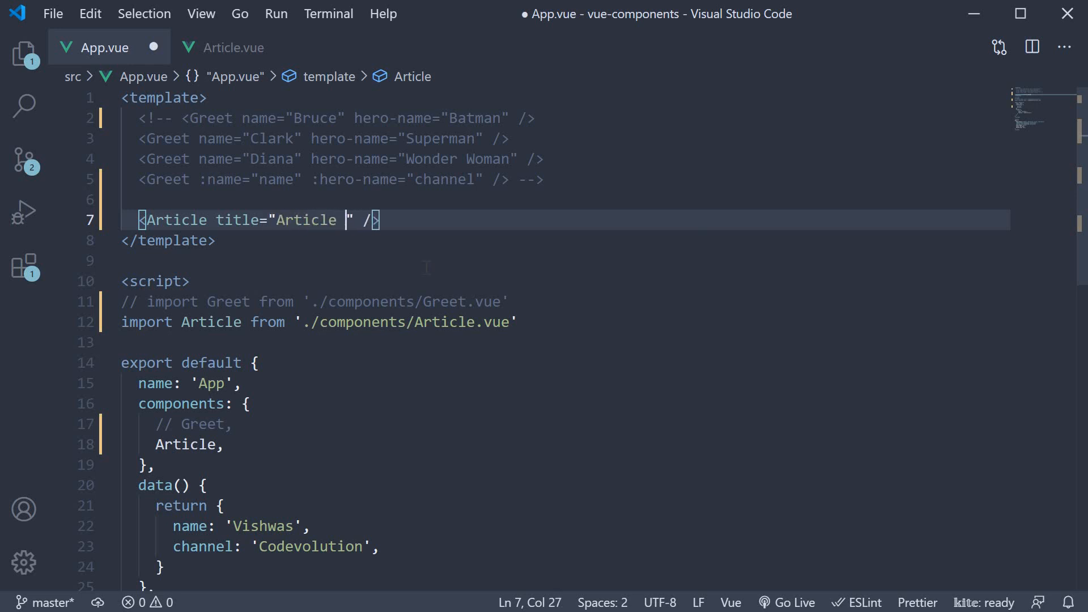
text(Title)
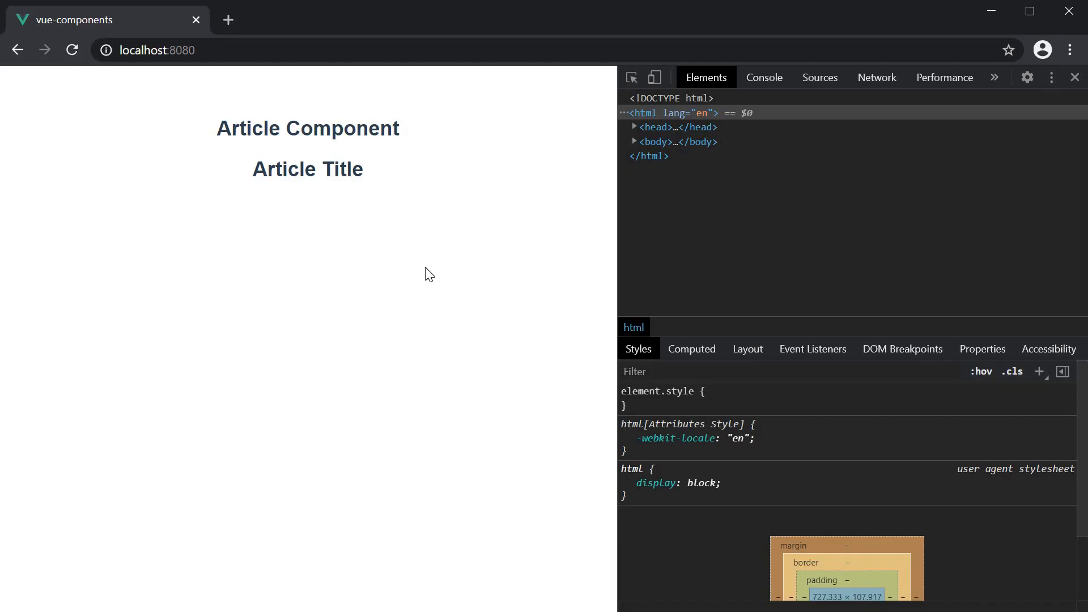
mouse_move(324, 201)
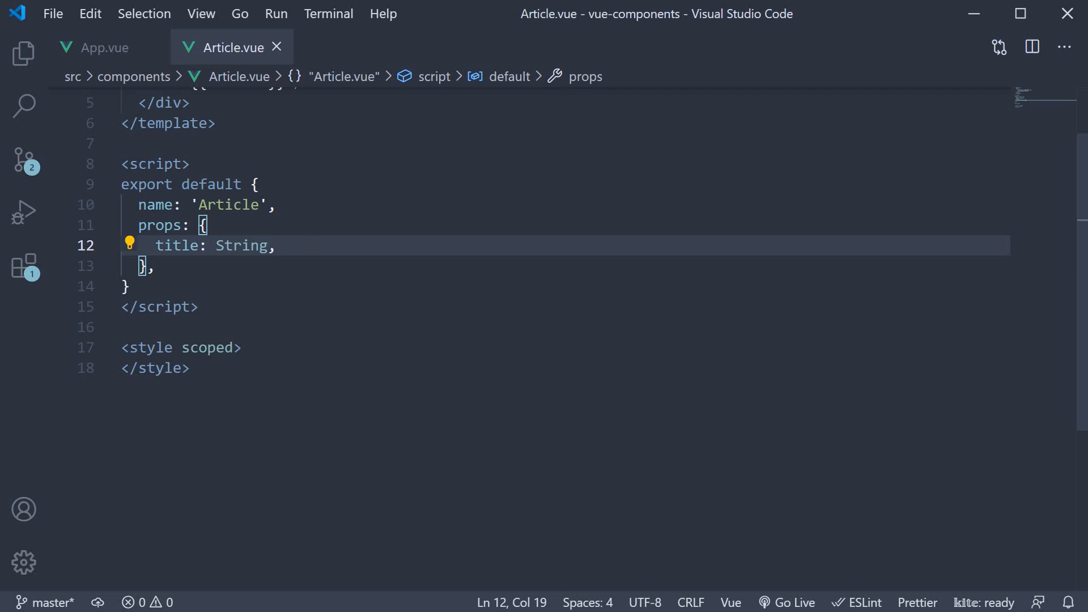
Add a likes: Number prop and a 'Likes - {{ likes }}' heading to Article, then save
text(li)
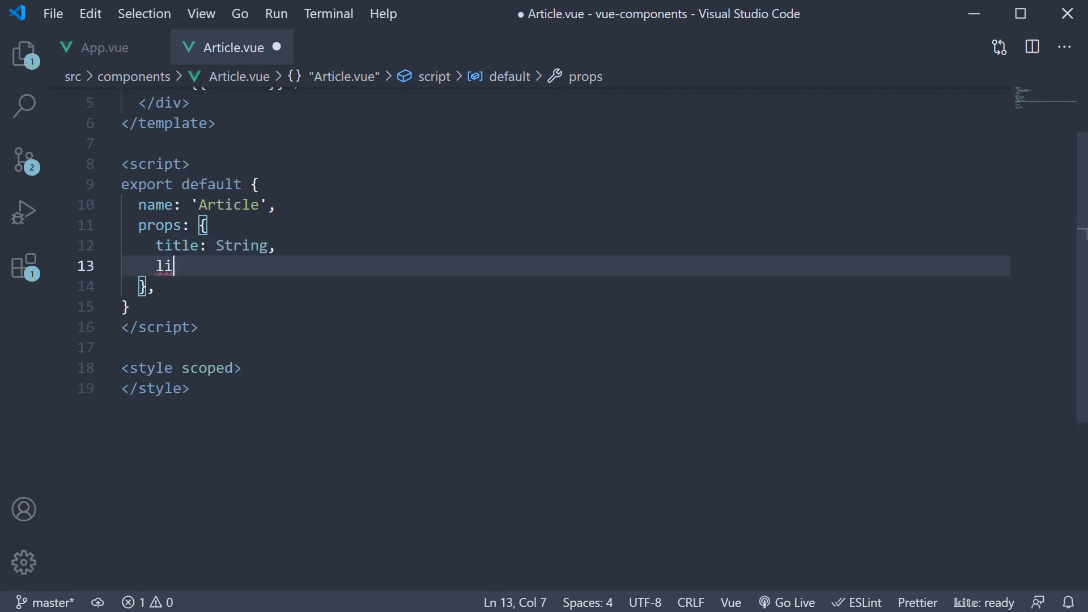
text(kes: Number,)
text(<h2></h2>)
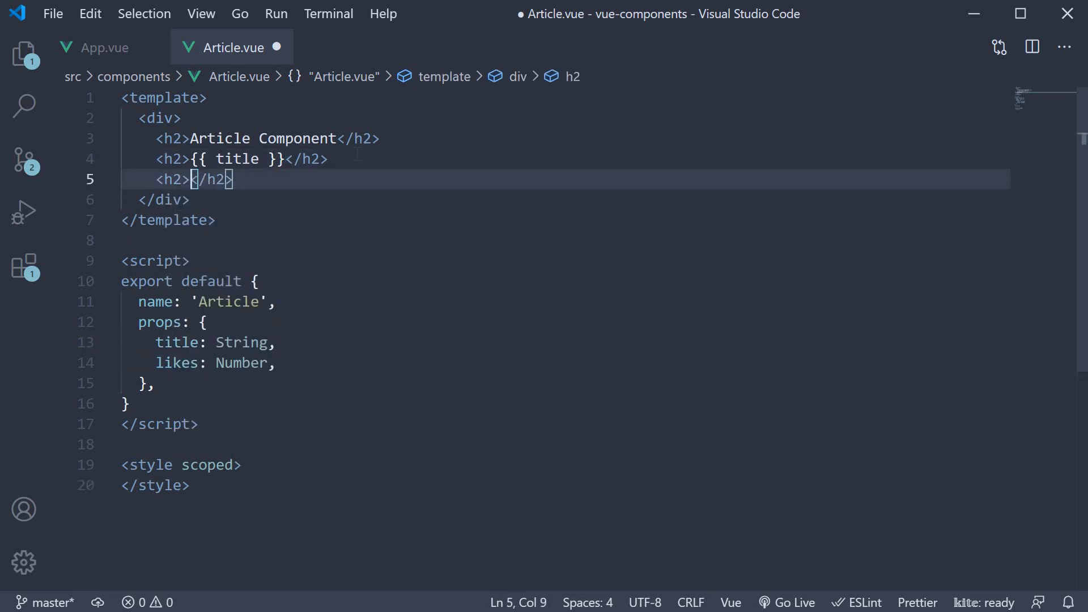
text(Likes - {{ likes)
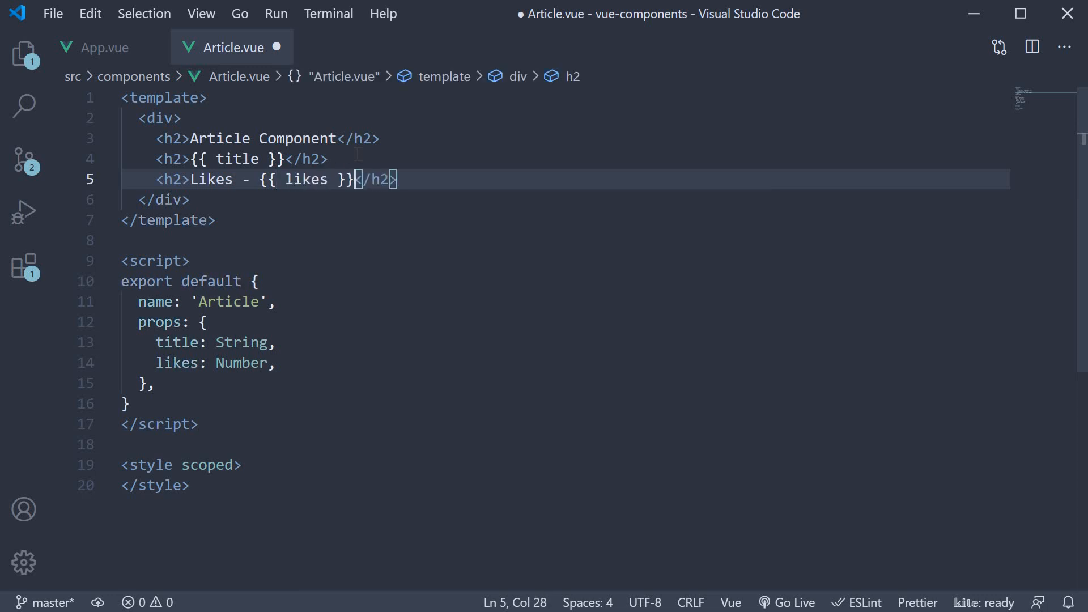
key(Ctrl+s)
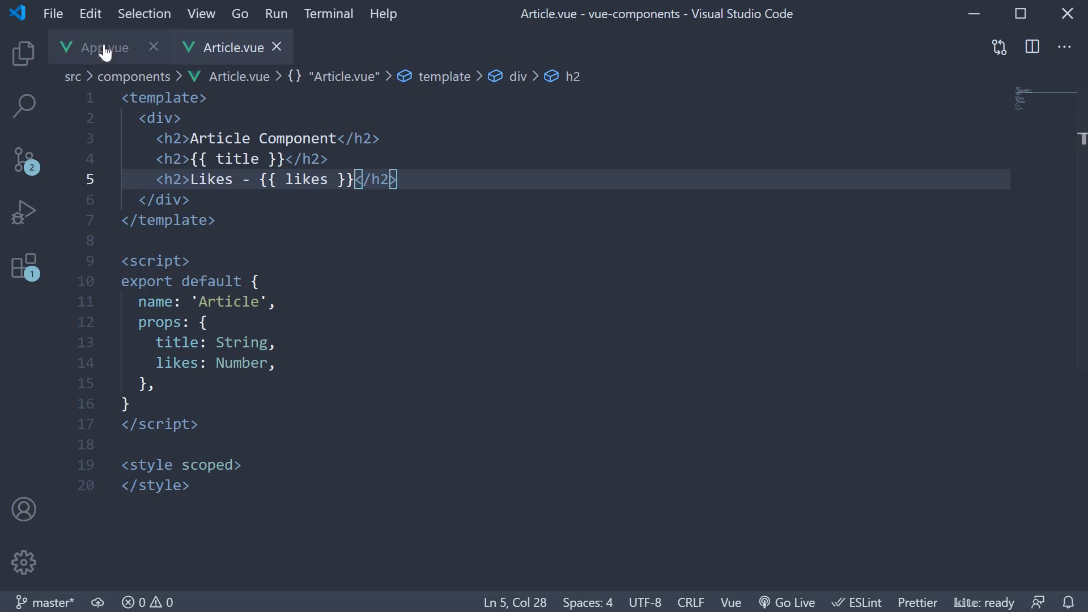
Pass likes="50" to the Article tag in App.vue and save
click(105, 48)
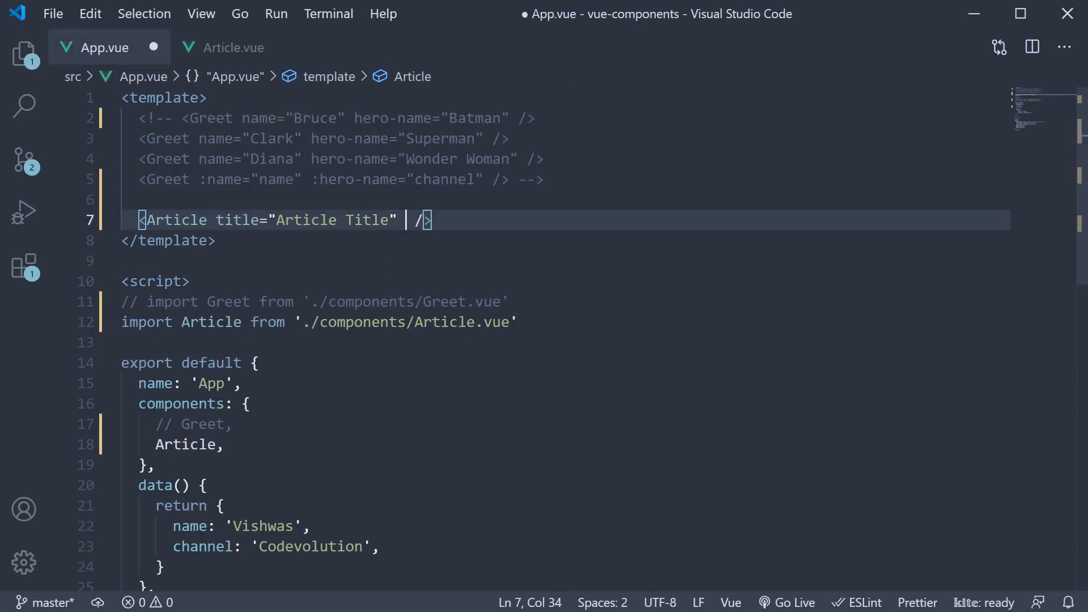
text(likes="")
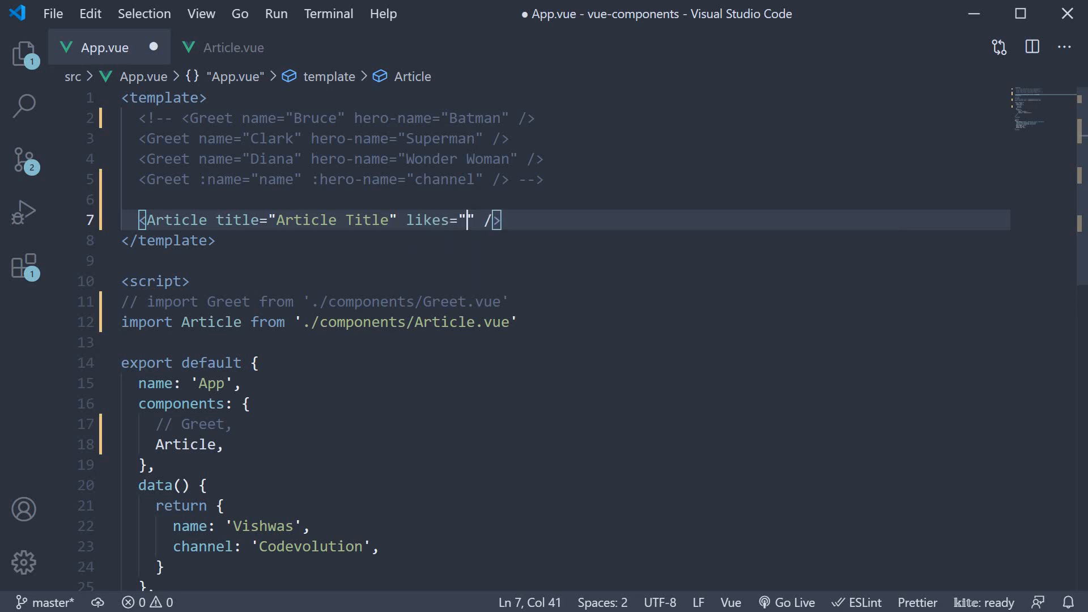
text(50)
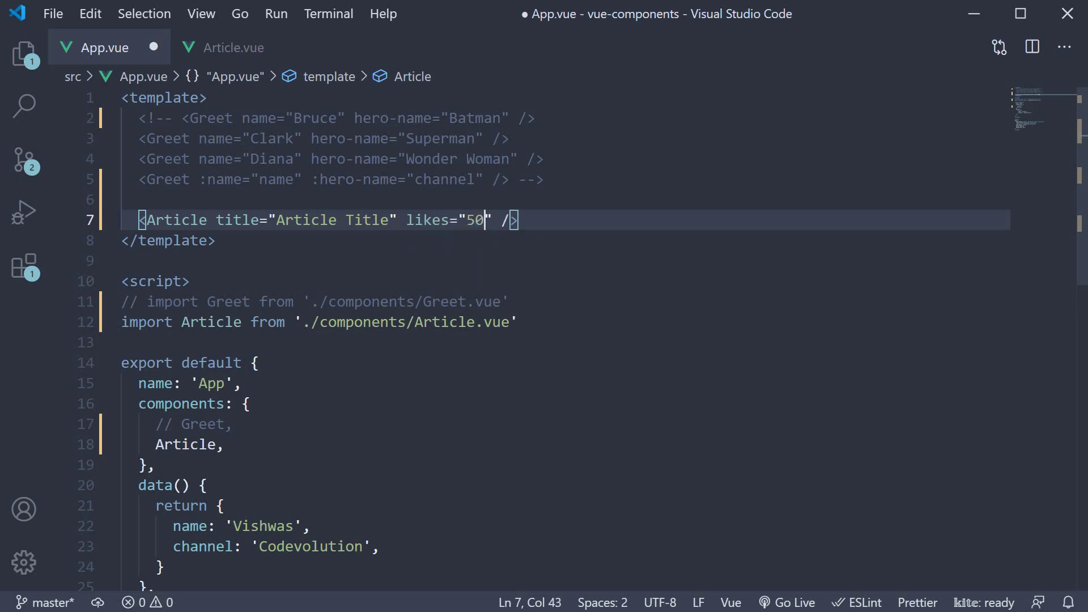
key(Ctrl+s)
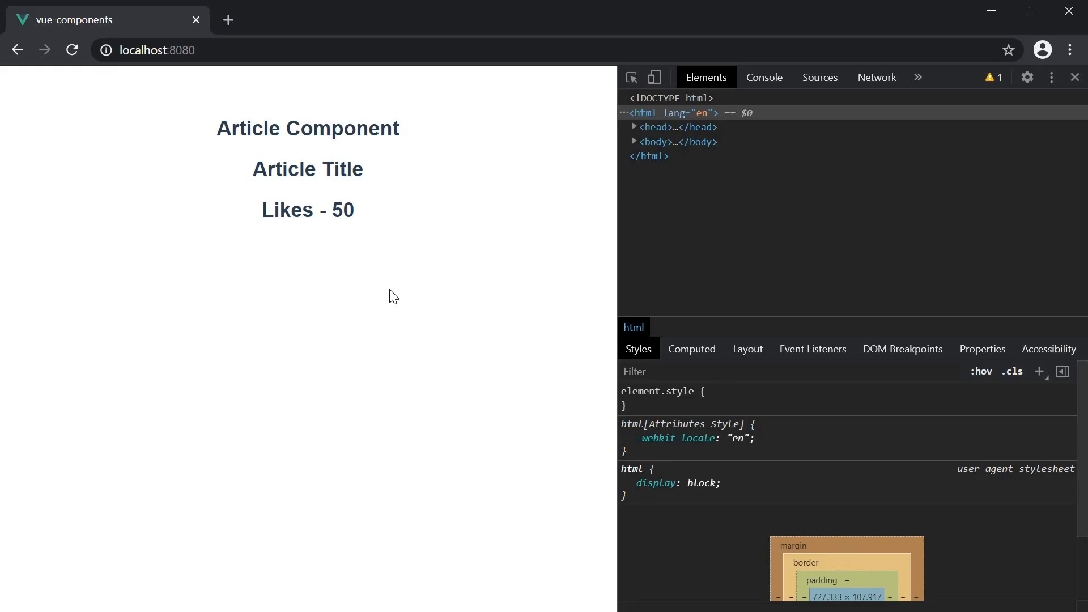
mouse_move(399, 299)
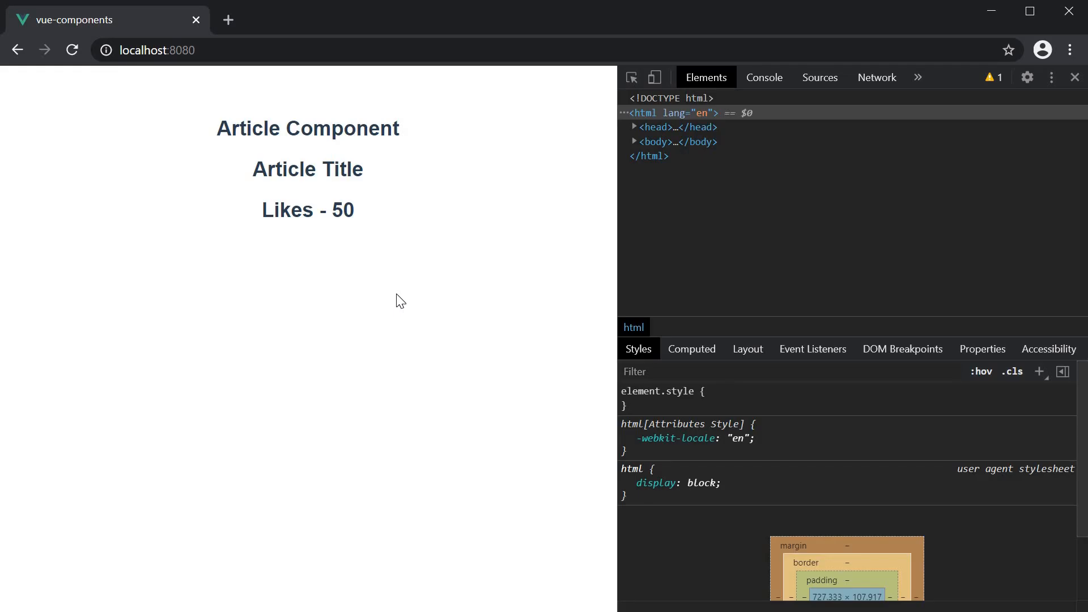
mouse_move(489, 279)
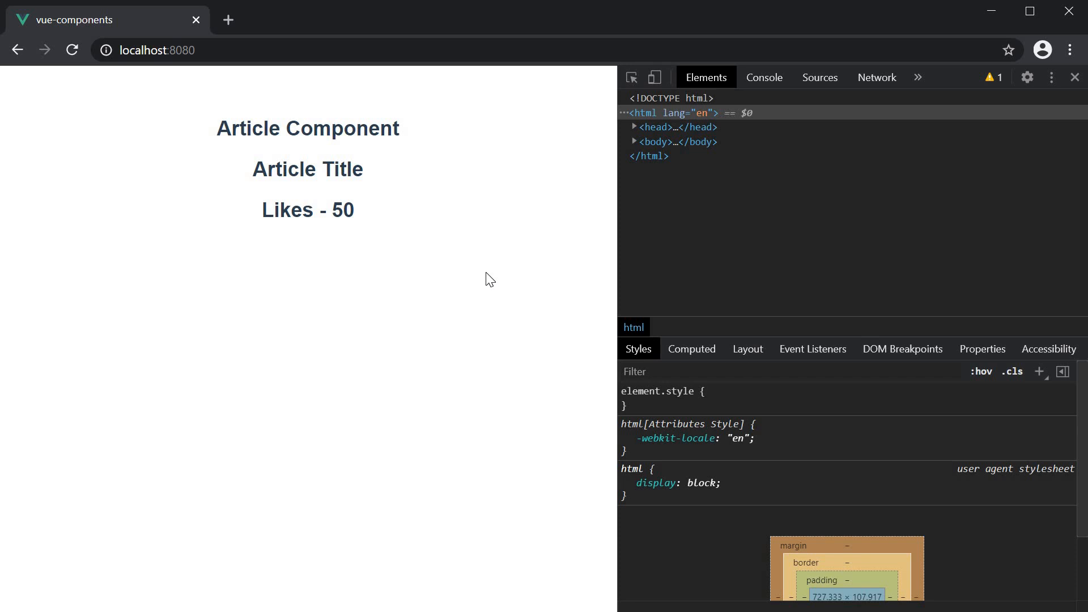
View the Console warning that likes expected a Number but got String "50"
click(764, 77)
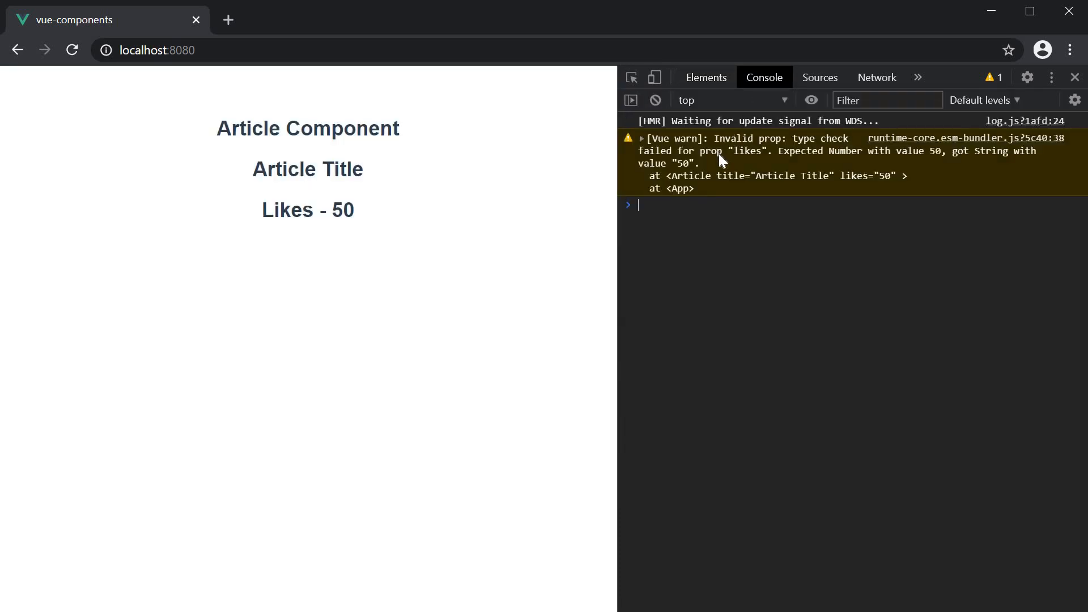
mouse_move(739, 152)
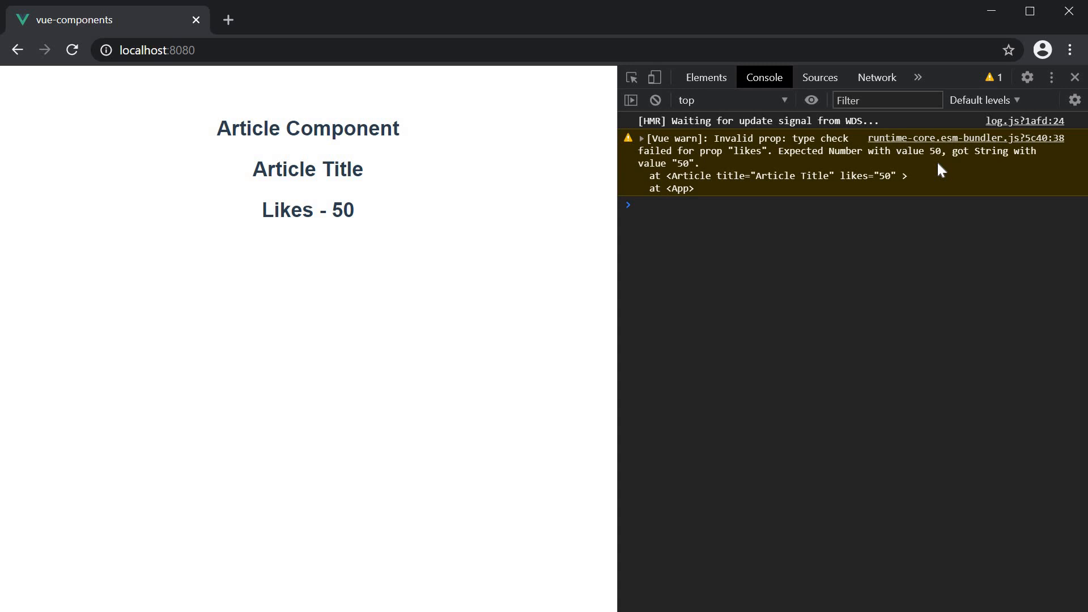
mouse_move(881, 176)
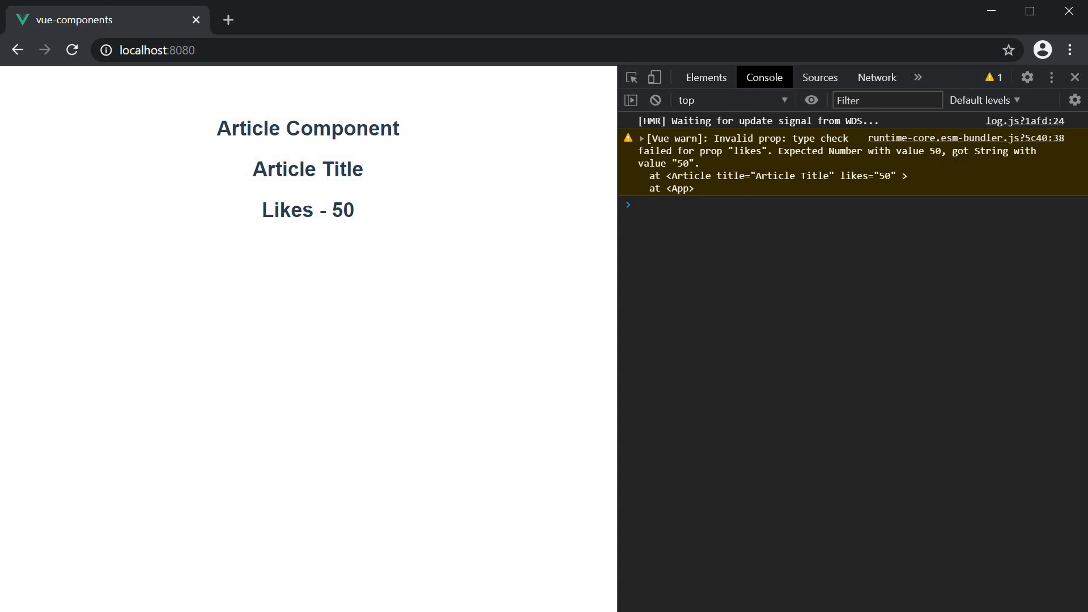
mouse_move(716, 246)
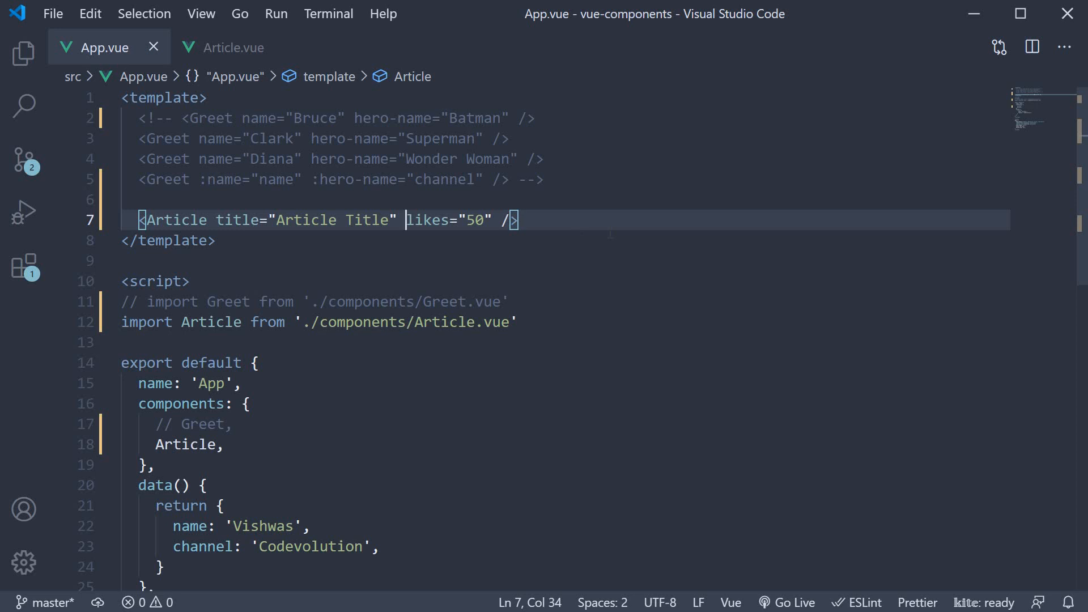
Bind :likes="50" as a number in App.vue and reload Chrome to confirm no warning
text(:)
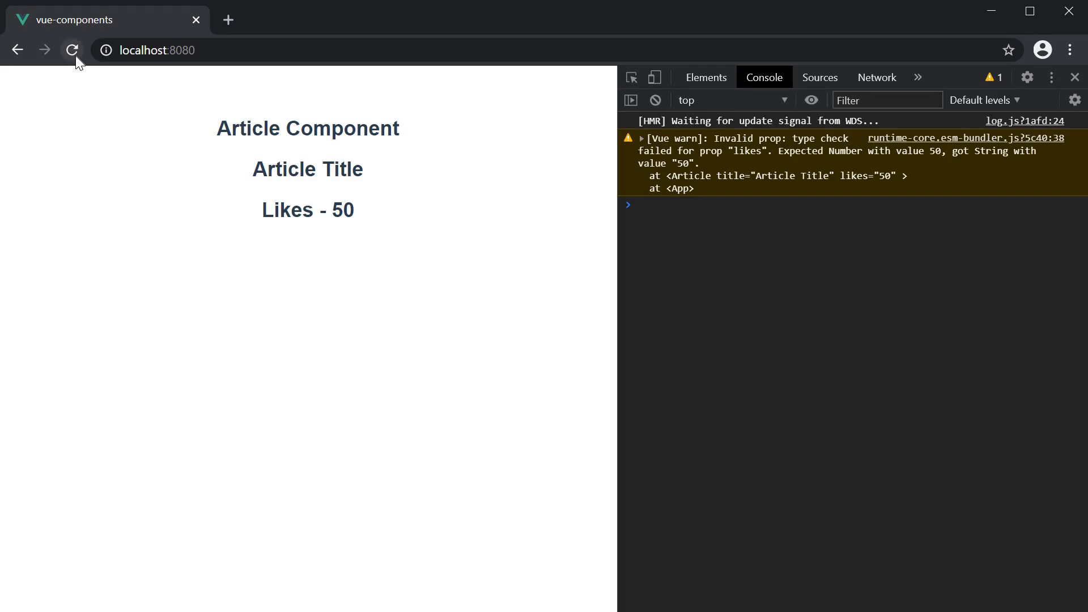
click(72, 50)
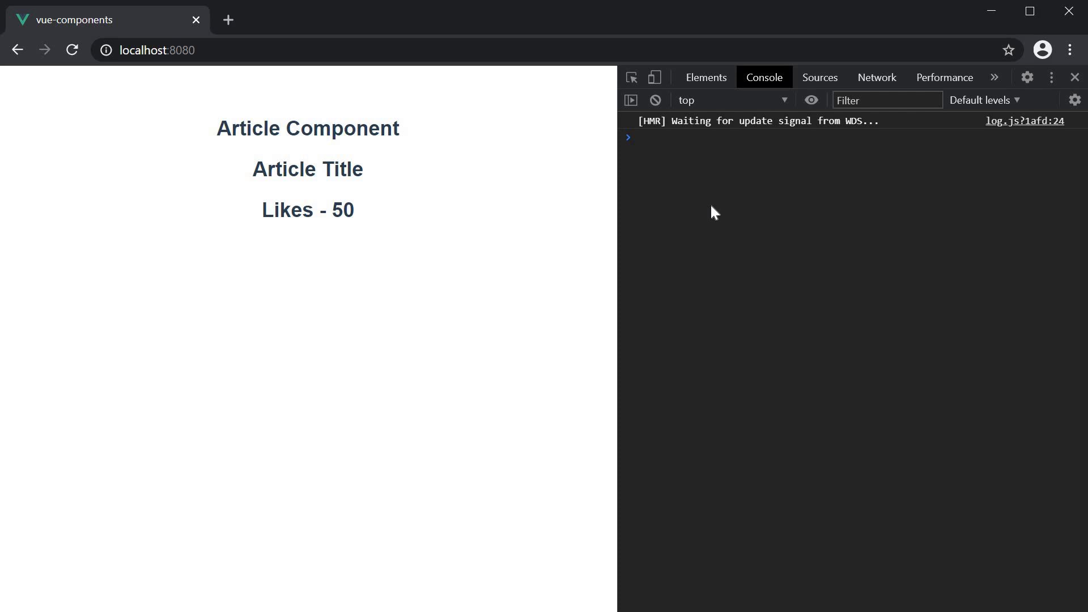
mouse_move(456, 307)
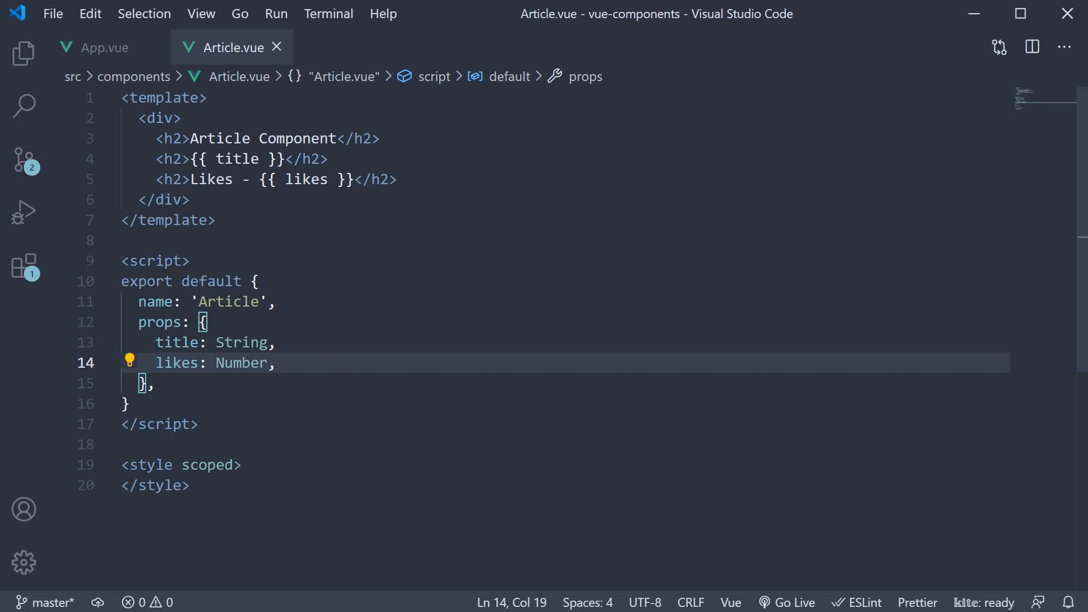
Add isPublished: Boolean prop and a 'Published - Yes/No' ternary heading to Article
text(isPub)
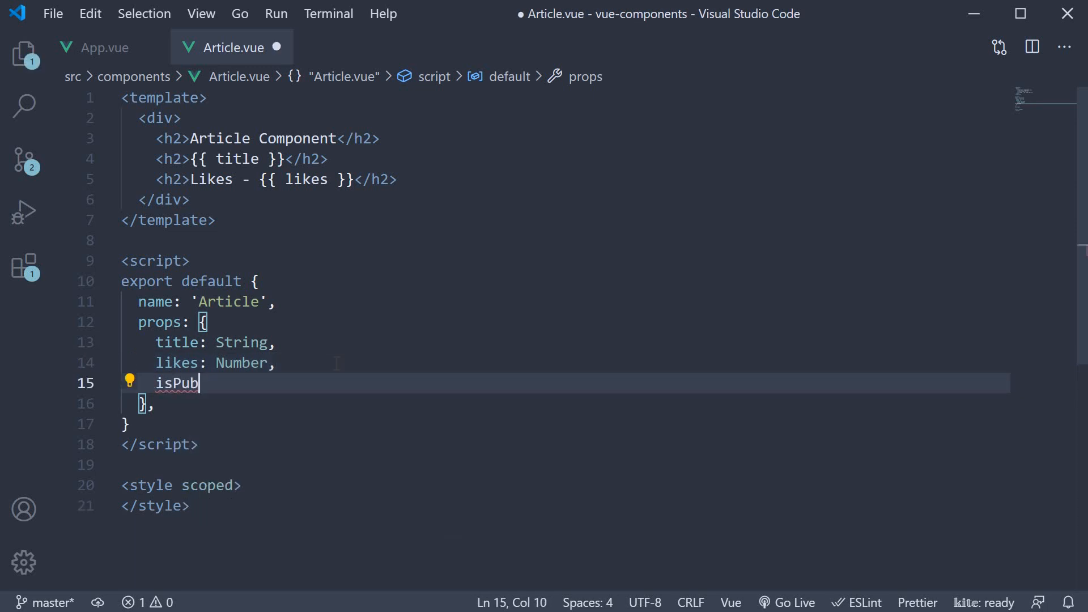
text(lished: Boolean,)
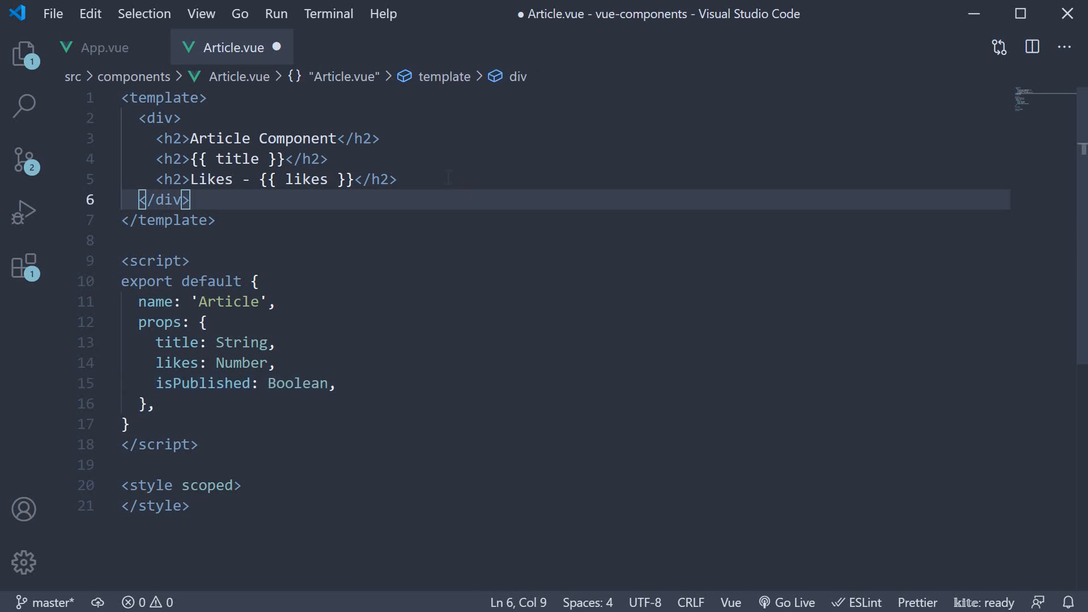
text(<h2>Published - </h2>)
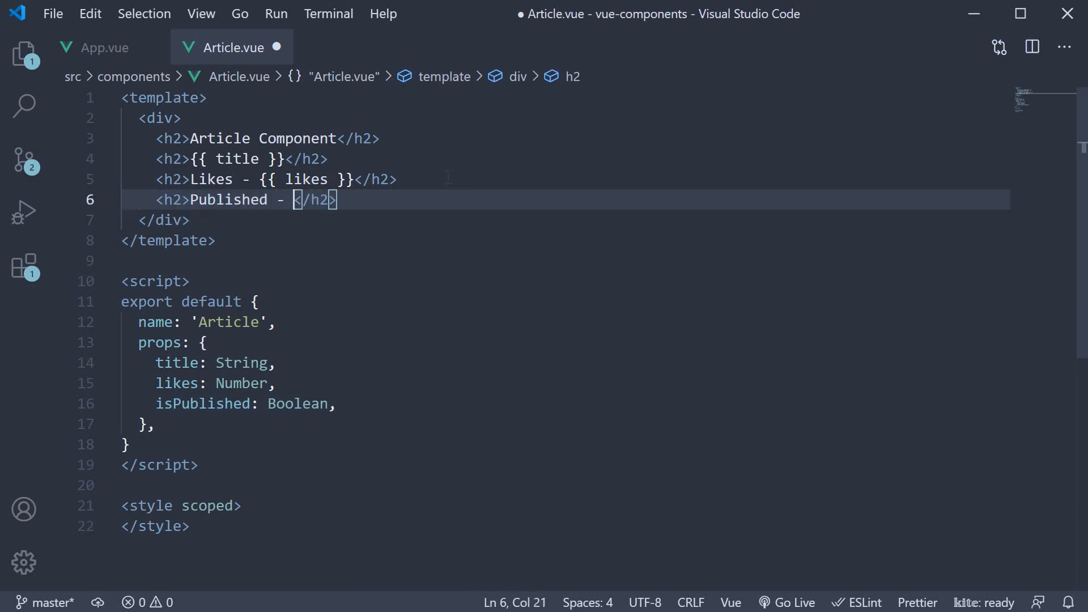
text({{}})
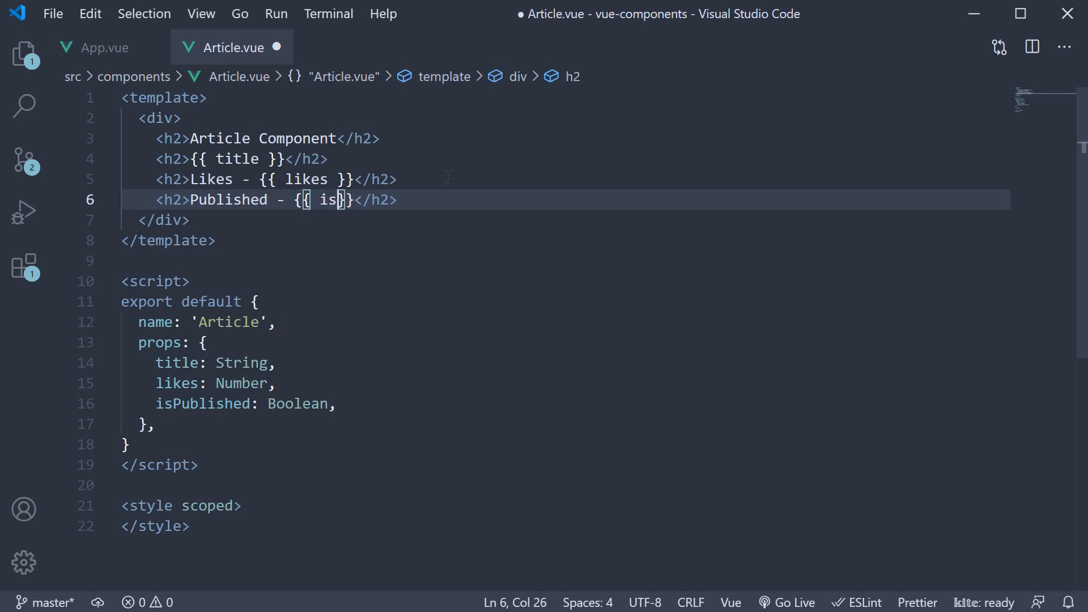
text(Published)
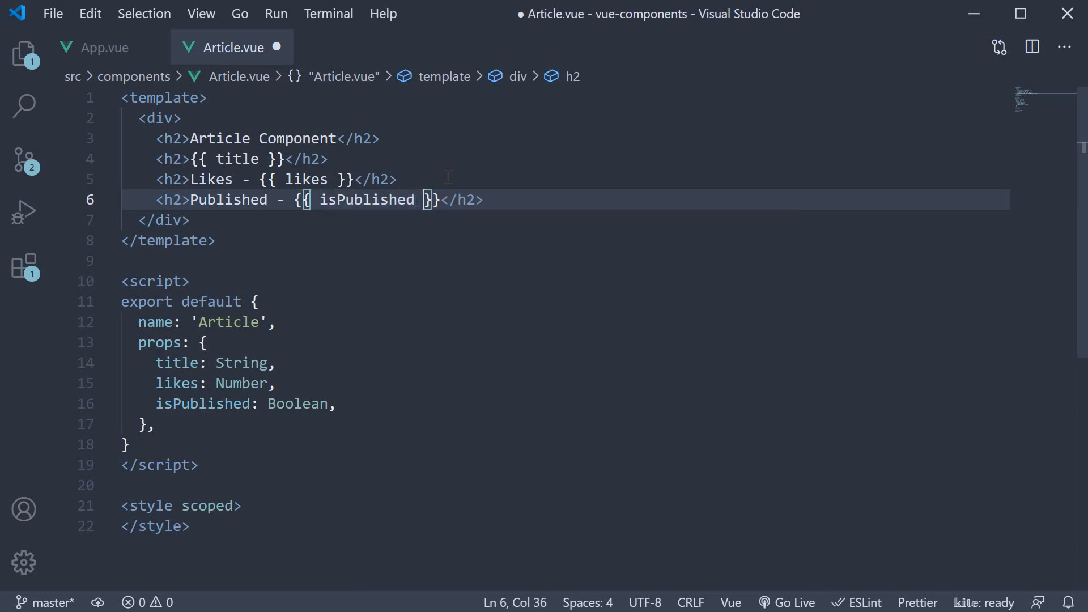
text(? 'Yes')
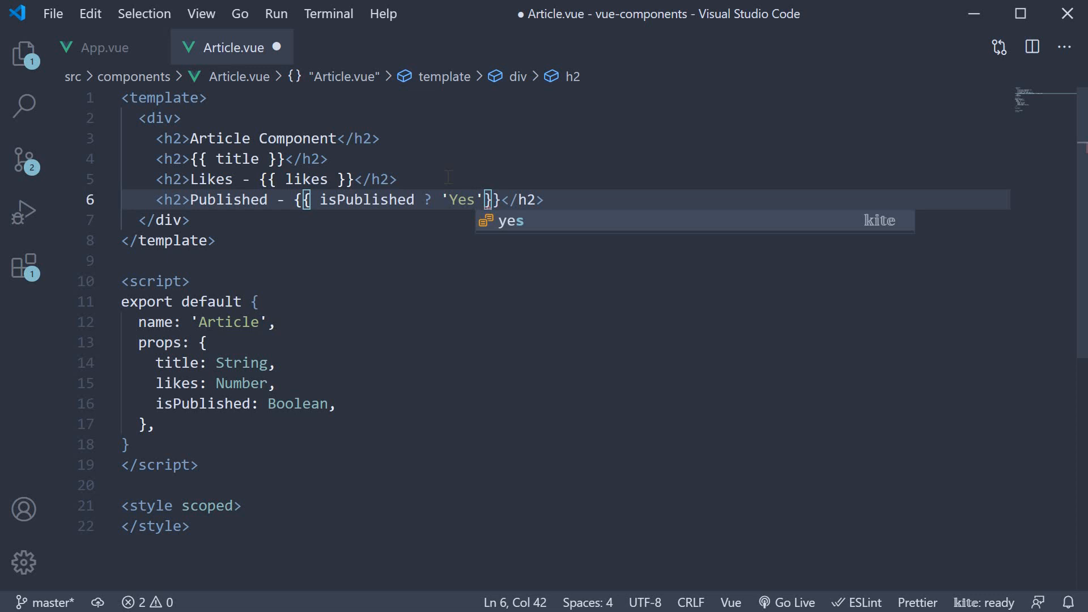
text(: '')
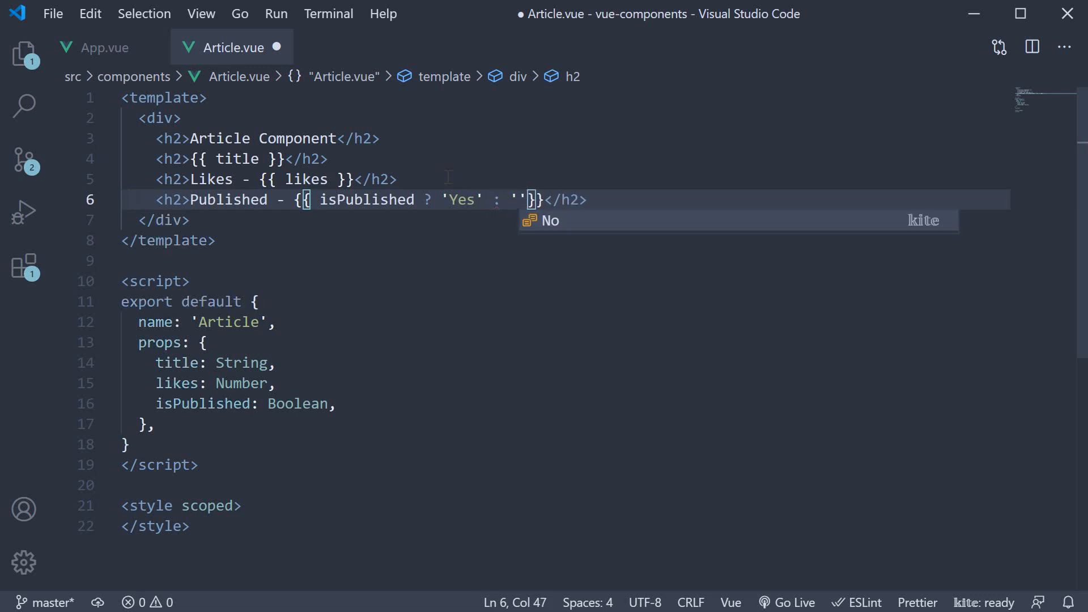
text(No)
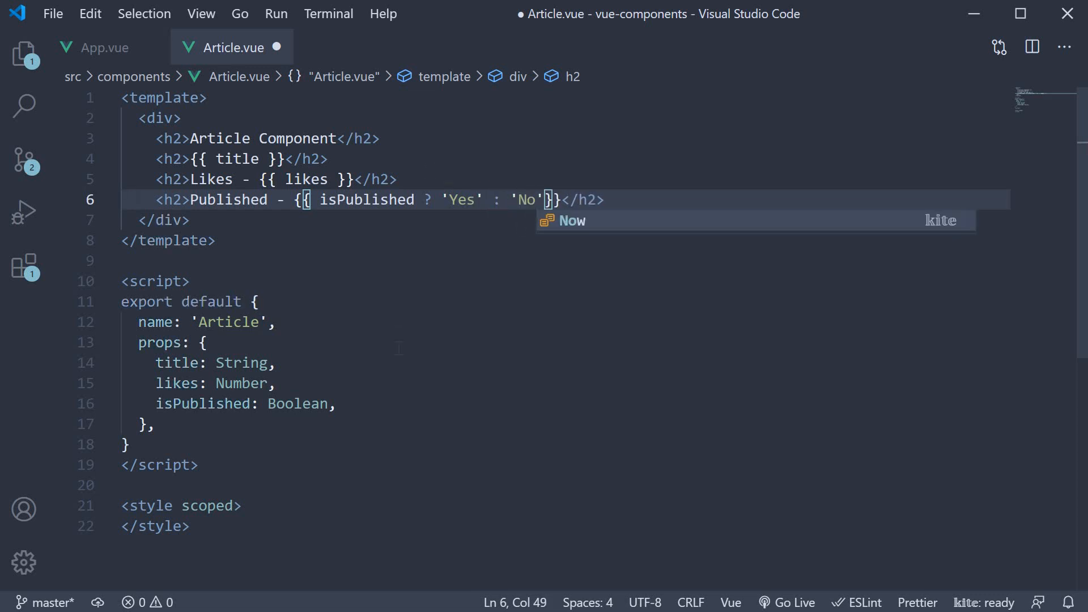
click(104, 48)
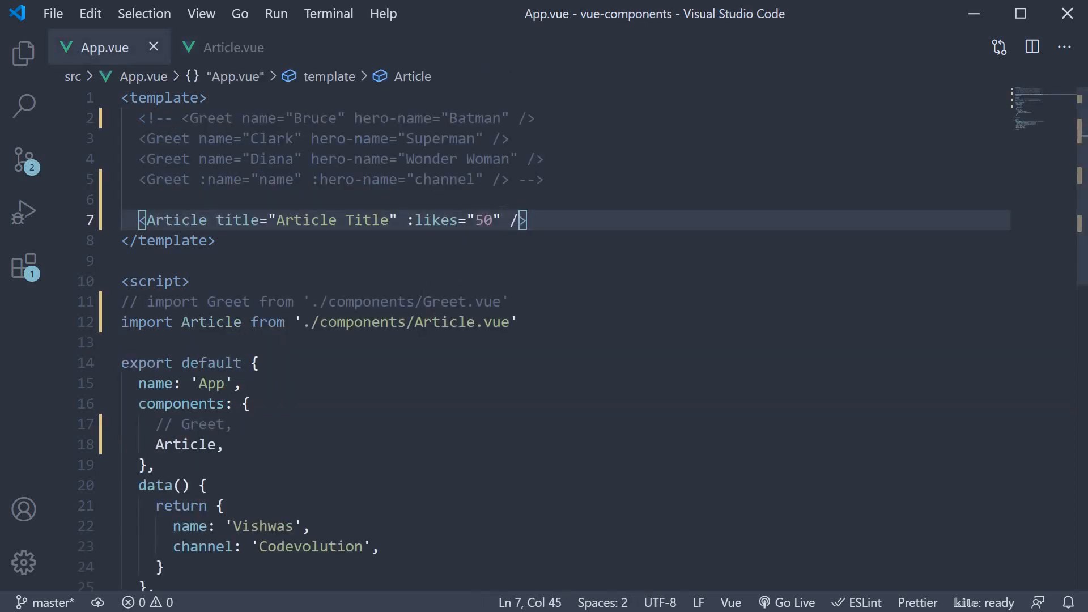
Bind isPublished with v-bind in App.vue so the Boolean type warning clears
text(:isPublished="")
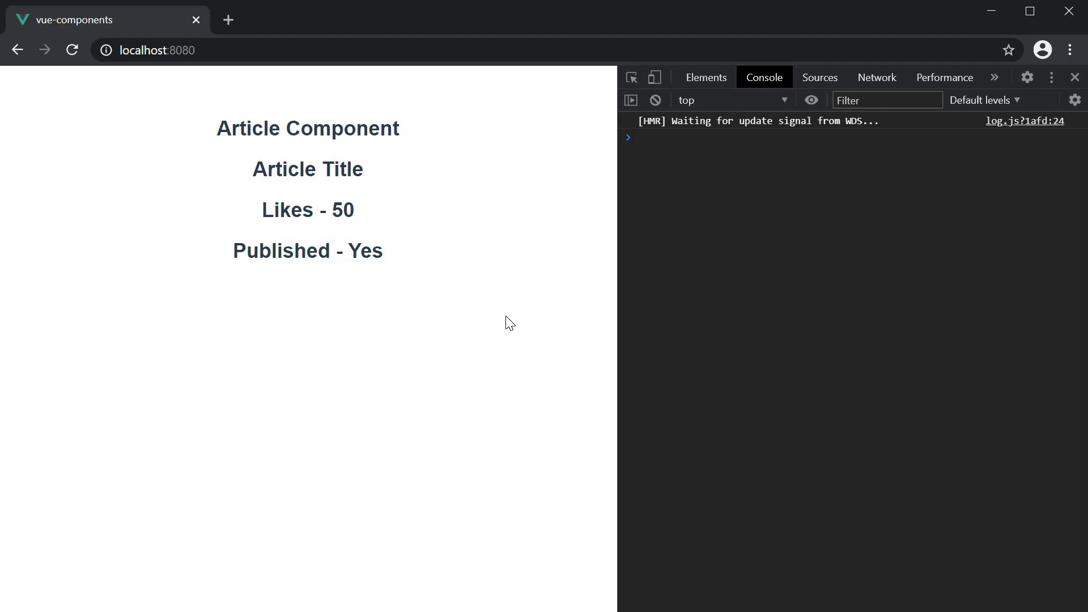
mouse_move(408, 283)
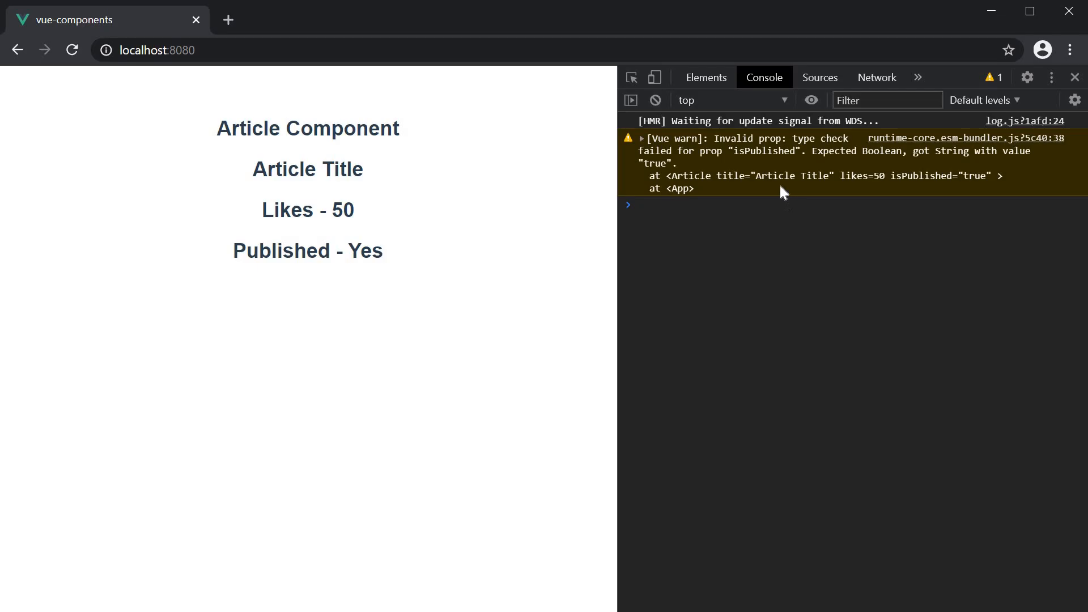
mouse_move(943, 161)
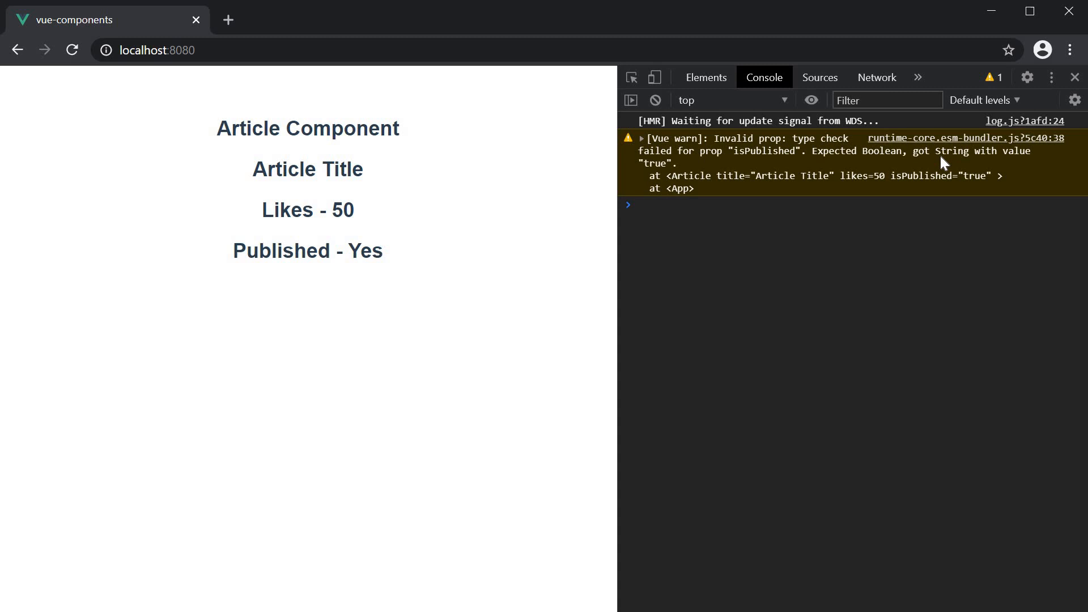
mouse_move(922, 186)
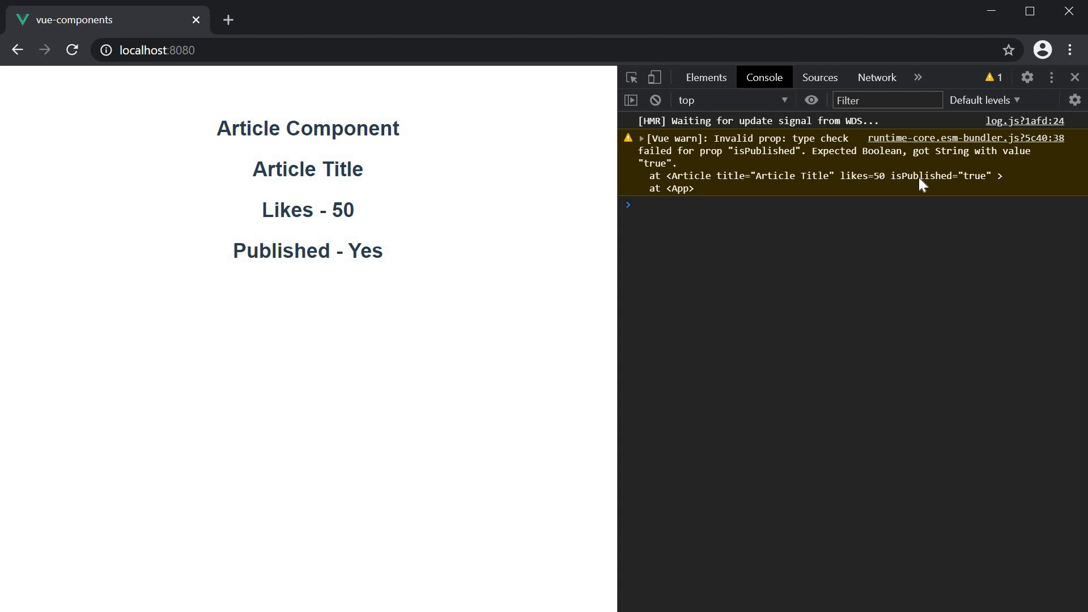
mouse_move(821, 247)
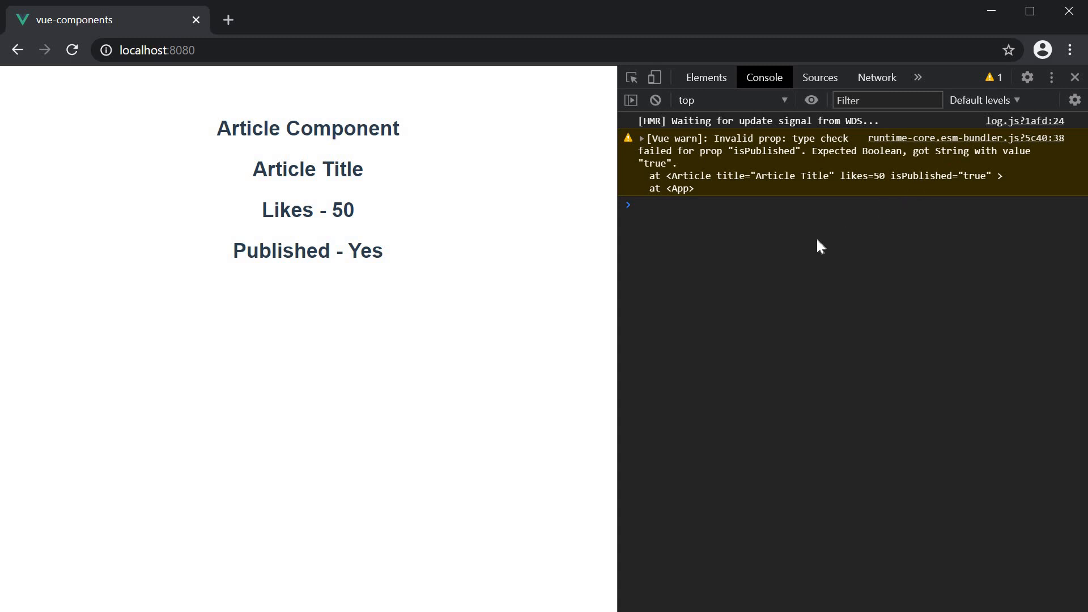
mouse_move(798, 263)
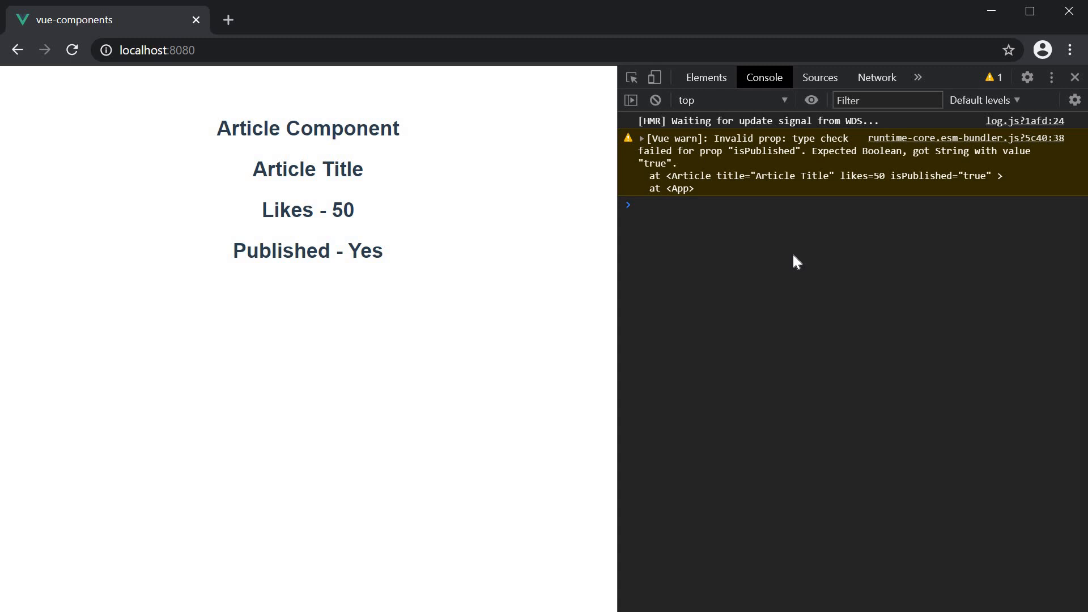
mouse_move(806, 257)
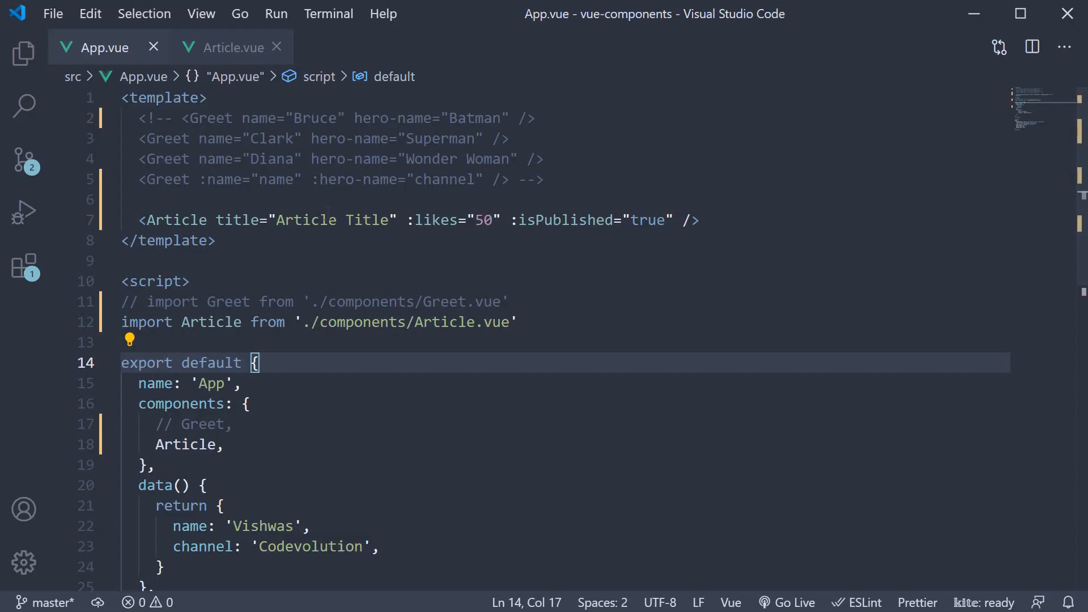
Change Article.vue's title prop to { type: String, required: true }
click(231, 48)
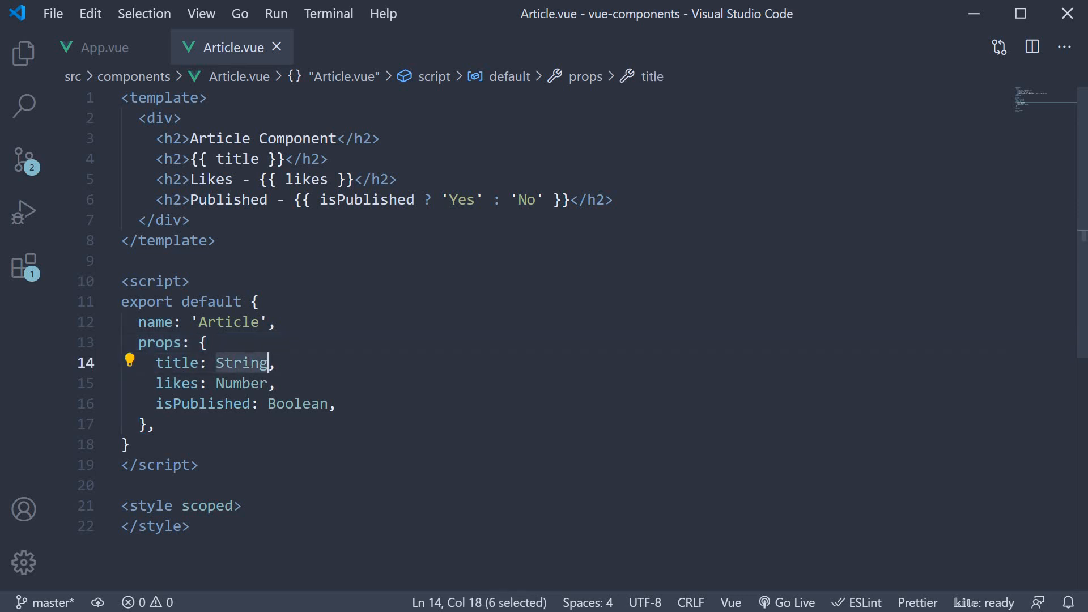
text({)
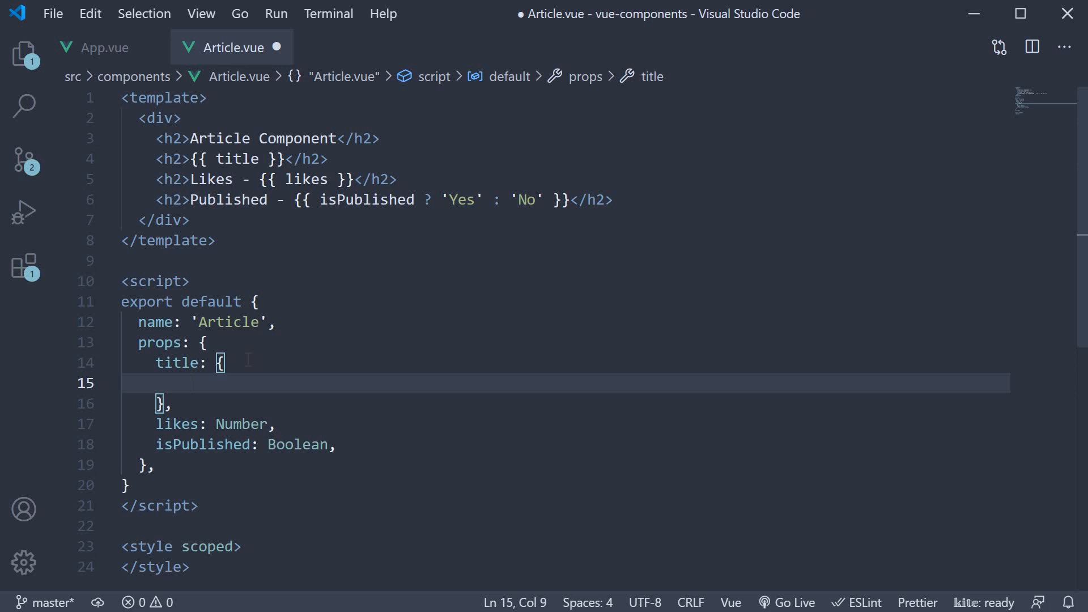
text(type: String,)
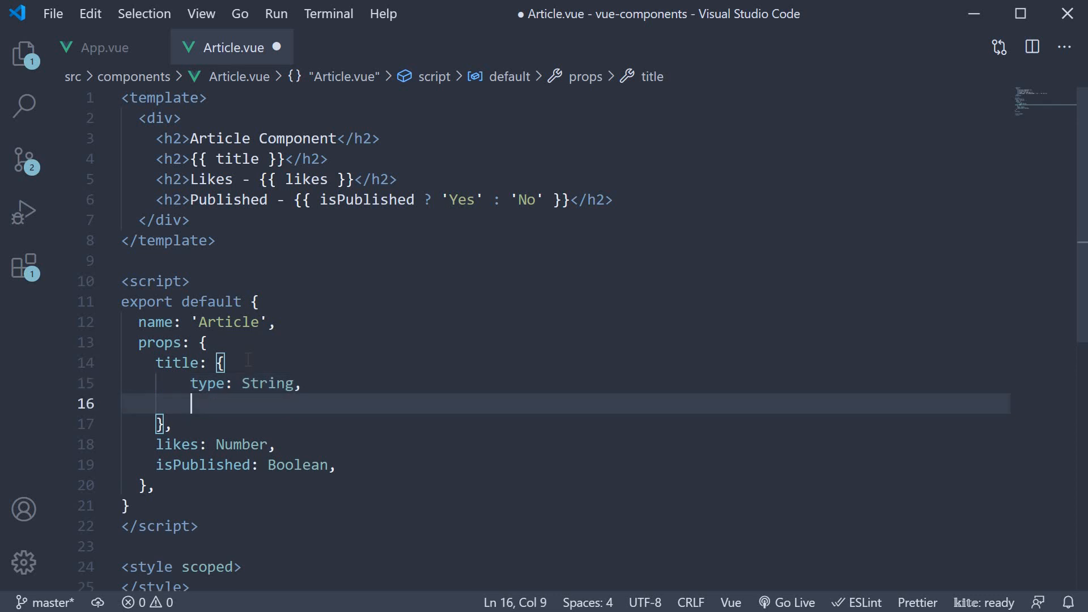
text(required: true)
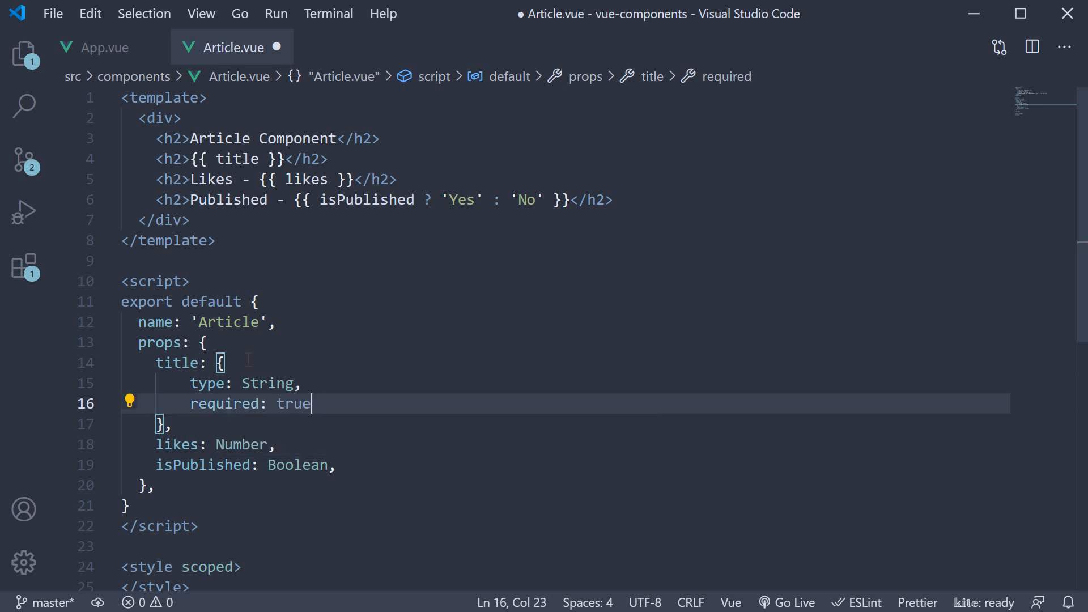
click(104, 47)
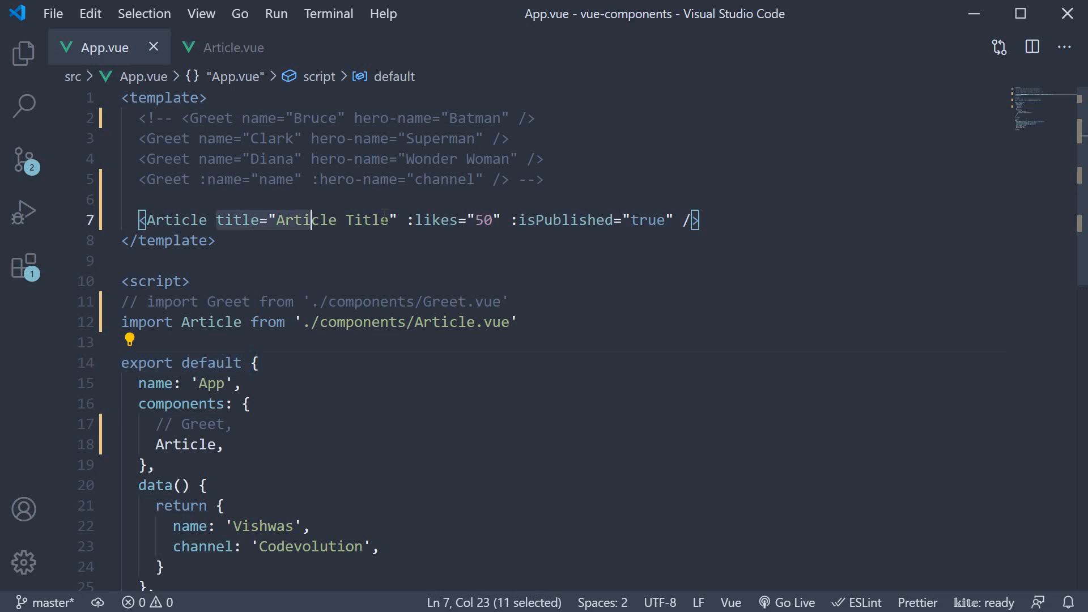
Remove the title attribute from the Article tag in App.vue
key(Delete)
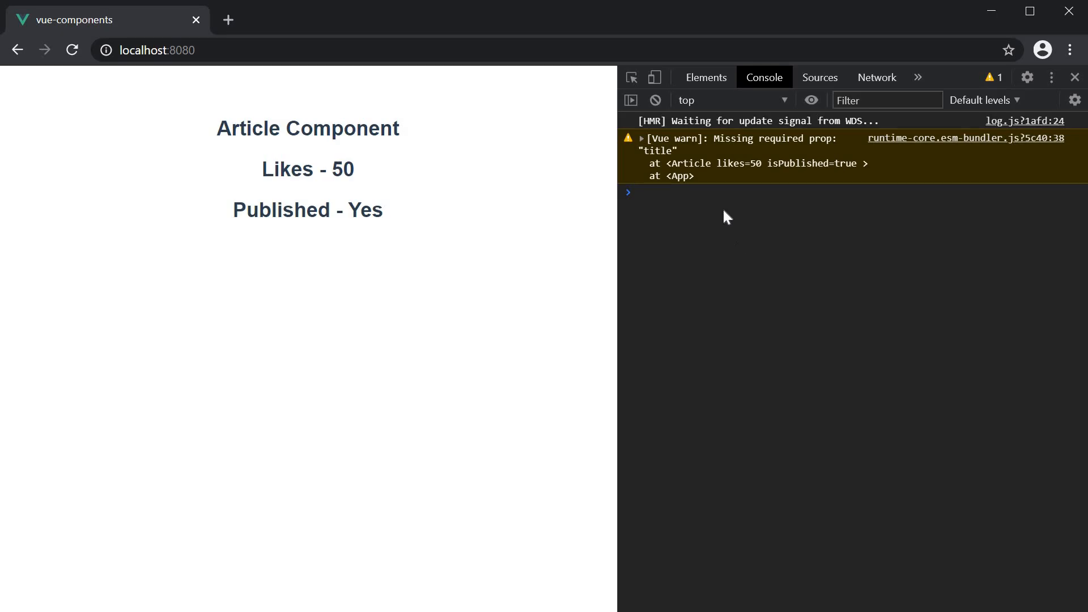
mouse_move(745, 168)
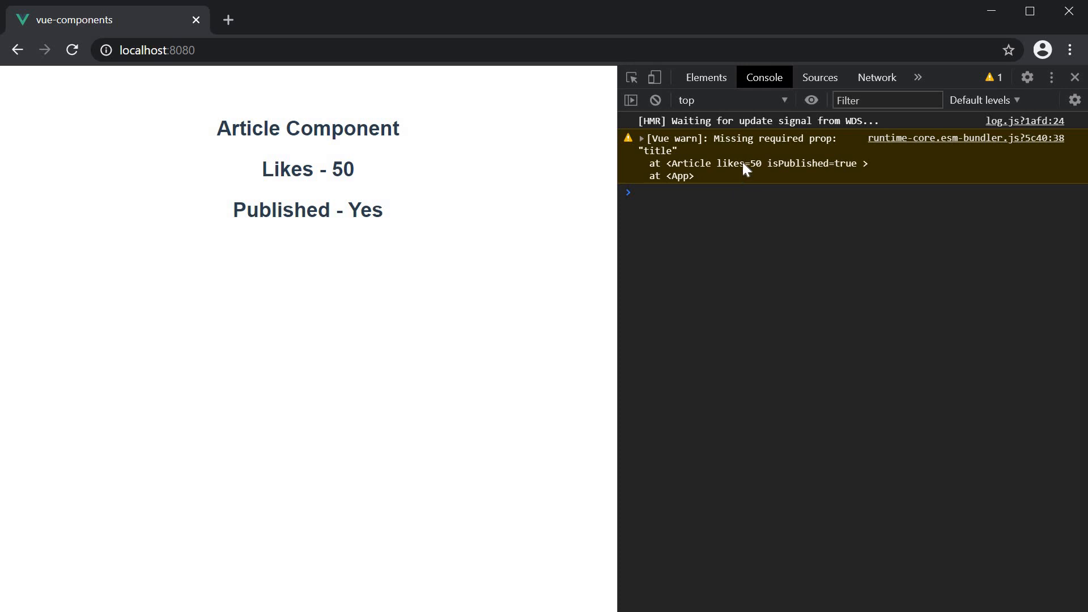
mouse_move(831, 150)
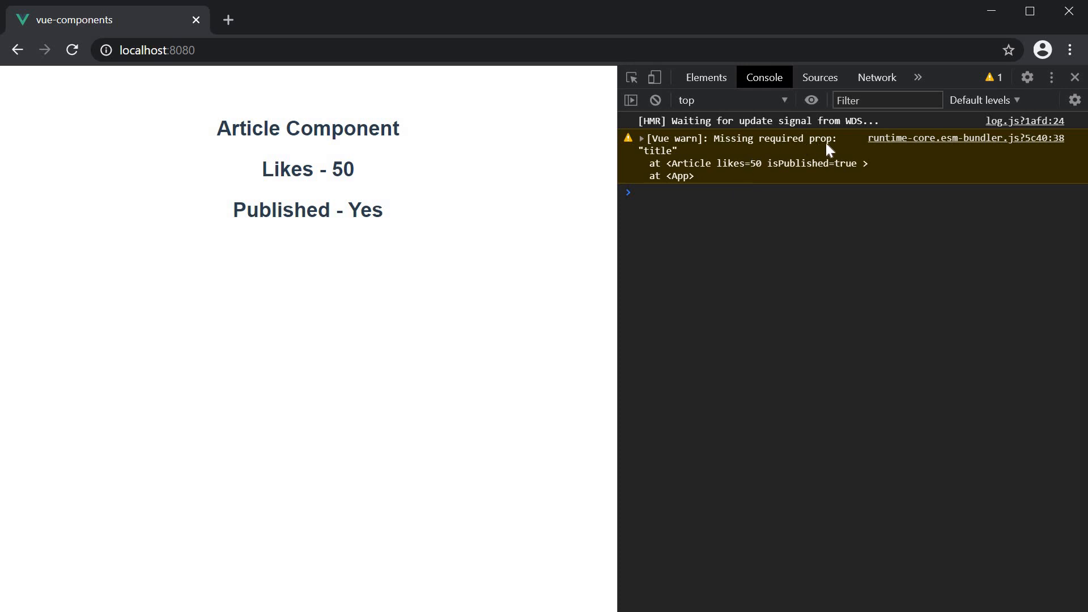
mouse_move(671, 164)
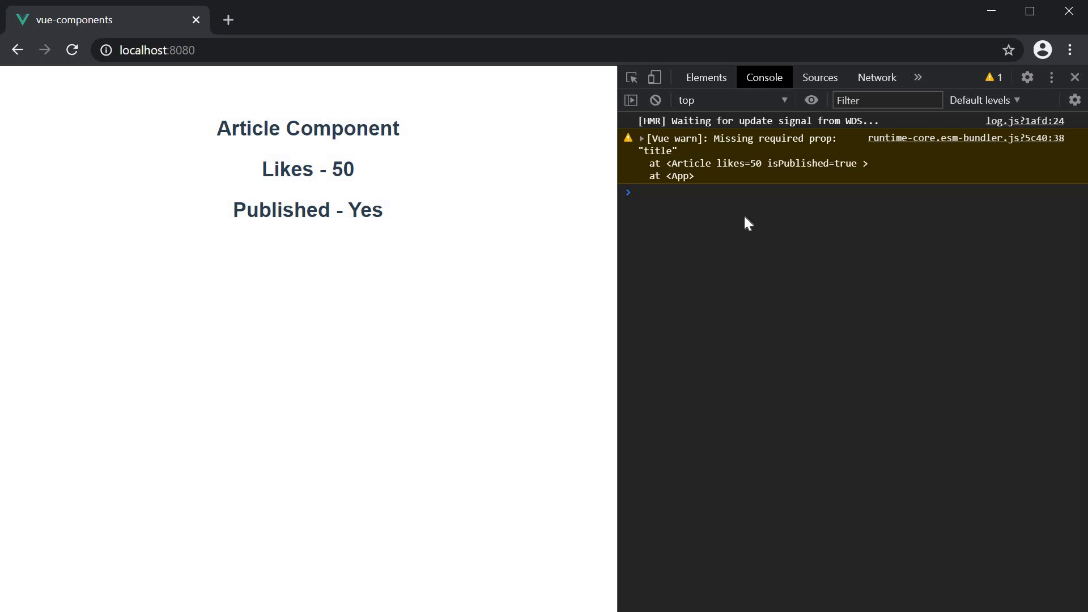
mouse_move(483, 337)
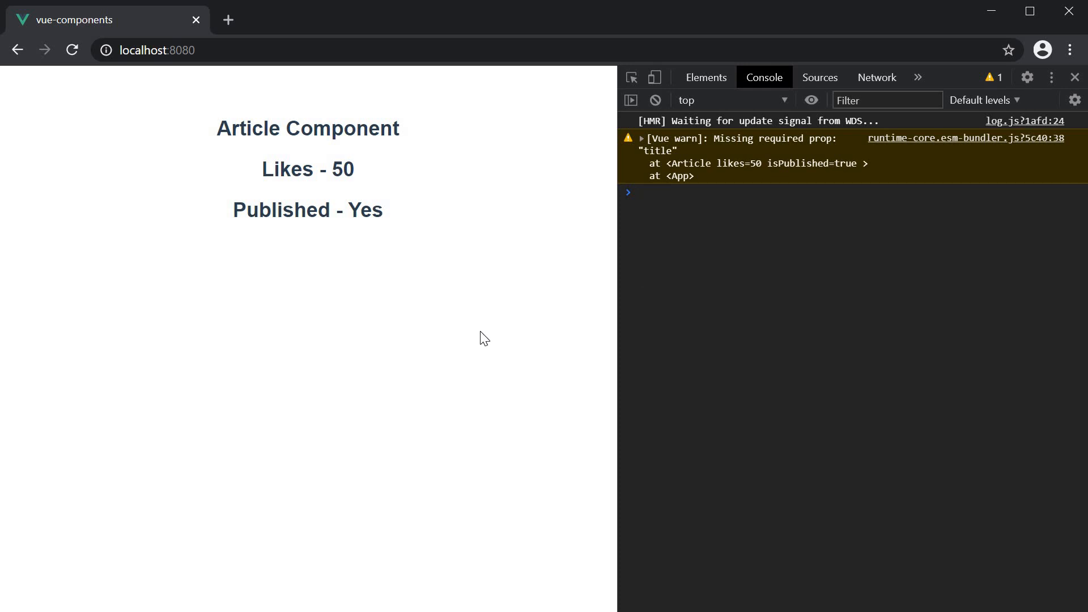
mouse_move(480, 329)
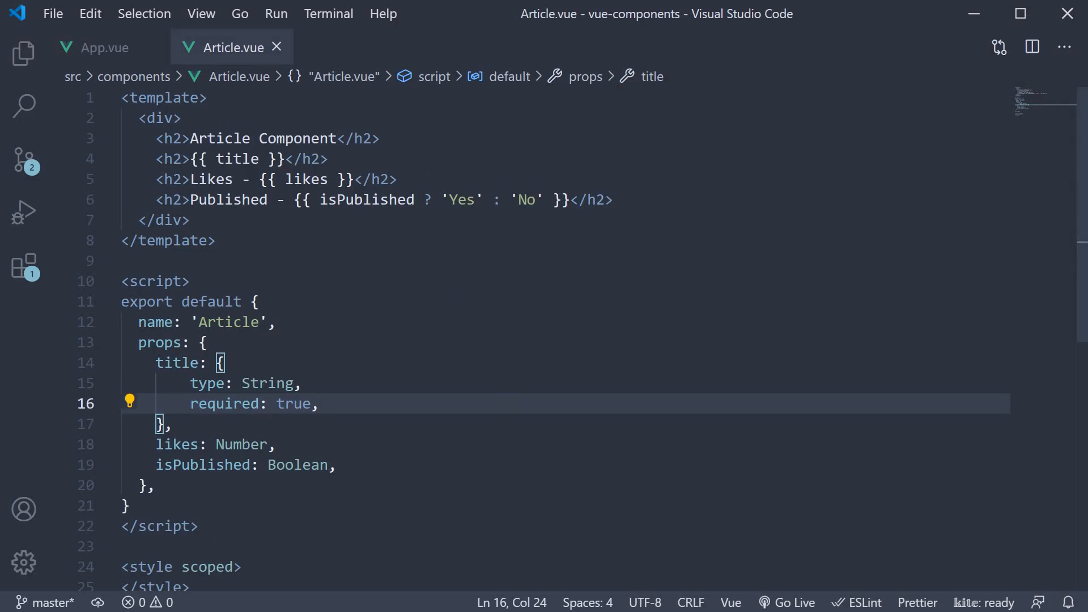
Add default: 'Article default title' to the title prop and check it renders
text(def)
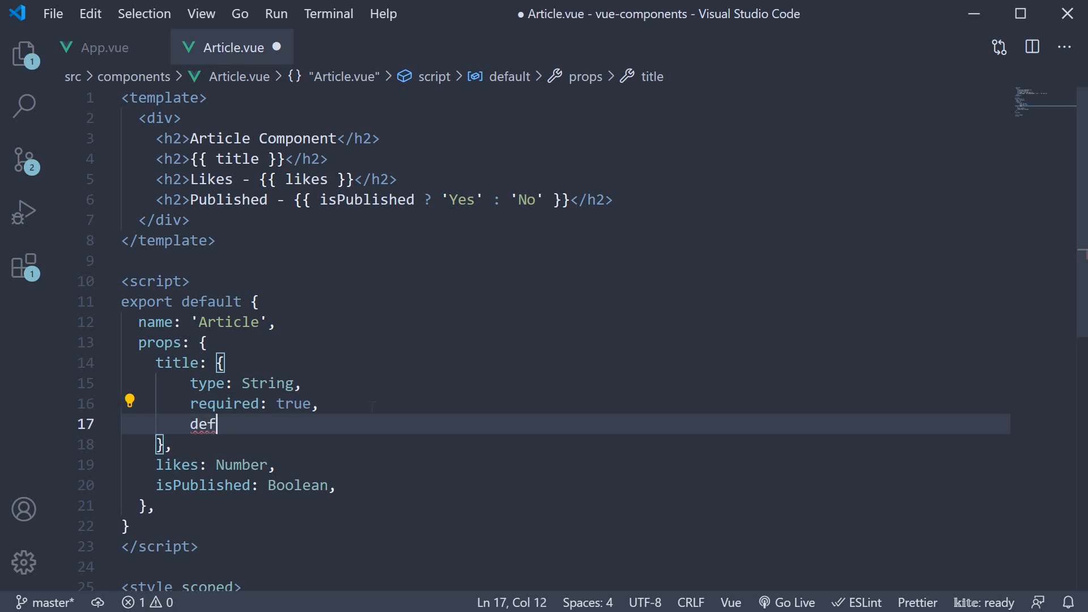
text(ault:)
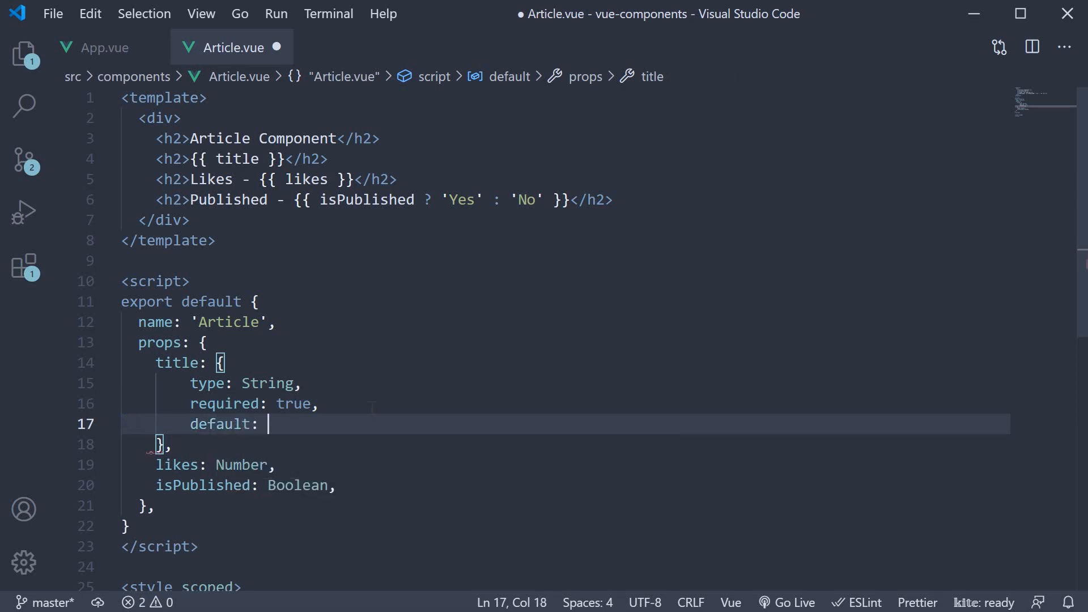
text('Article default title')
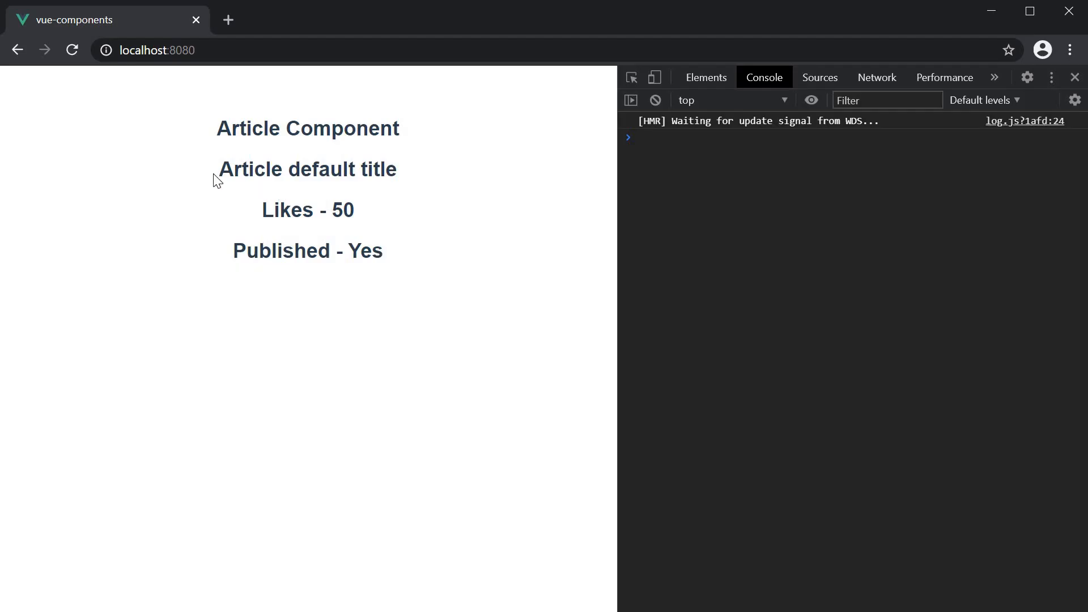
double_click(307, 170)
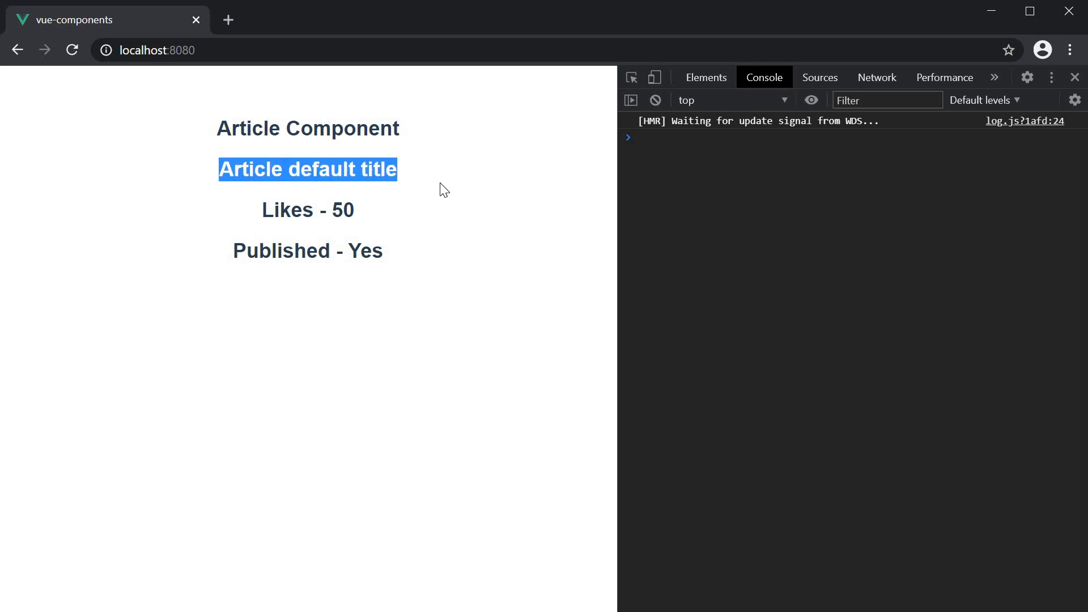
click(431, 367)
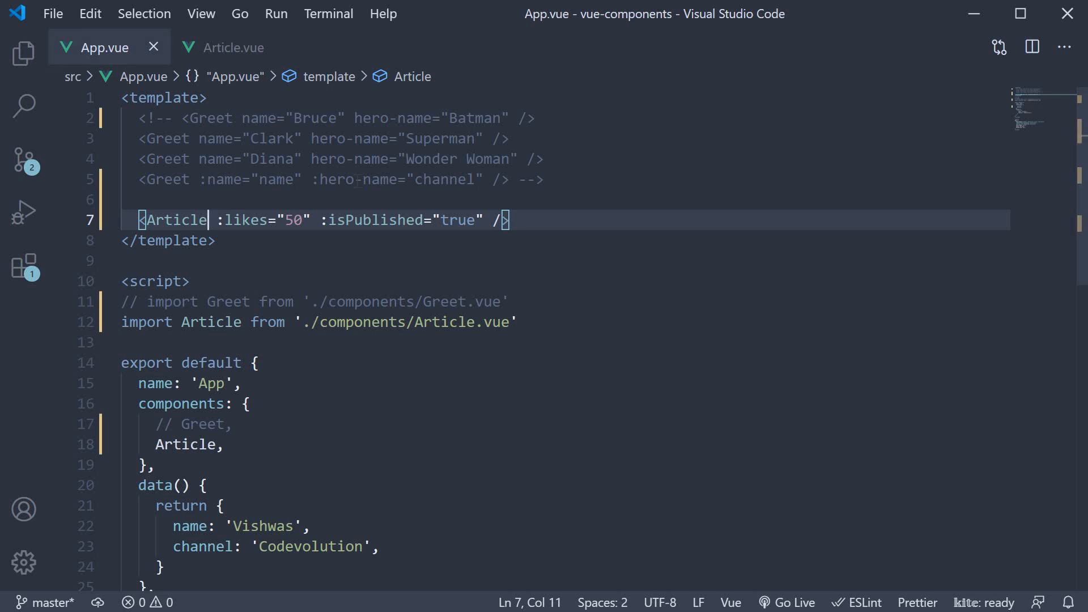
Restore title="Article Title" on the Article tag and confirm it renders
text(title="Article Title")
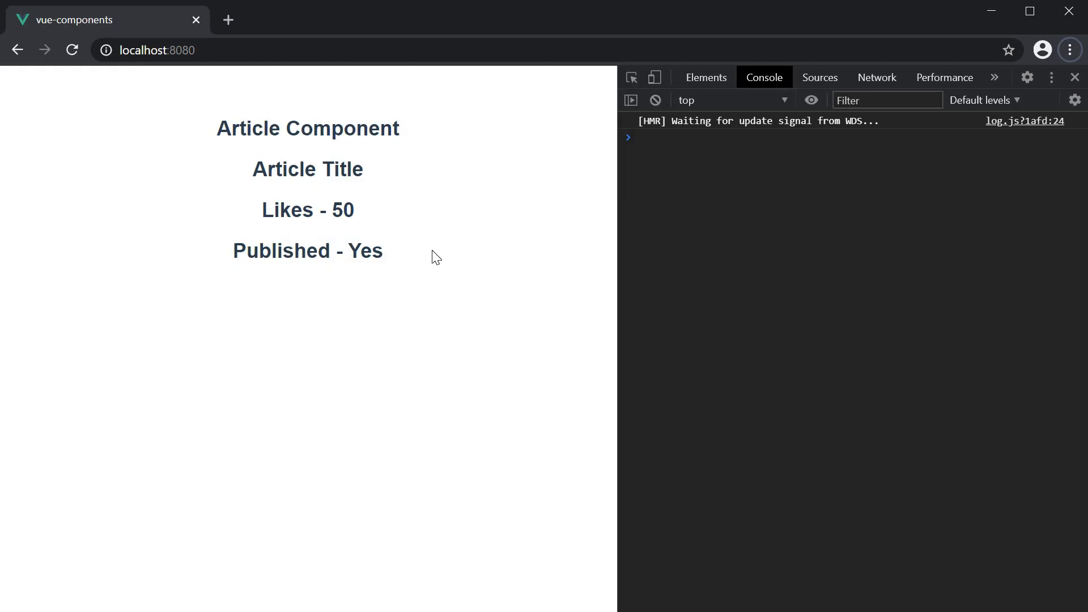
double_click(307, 168)
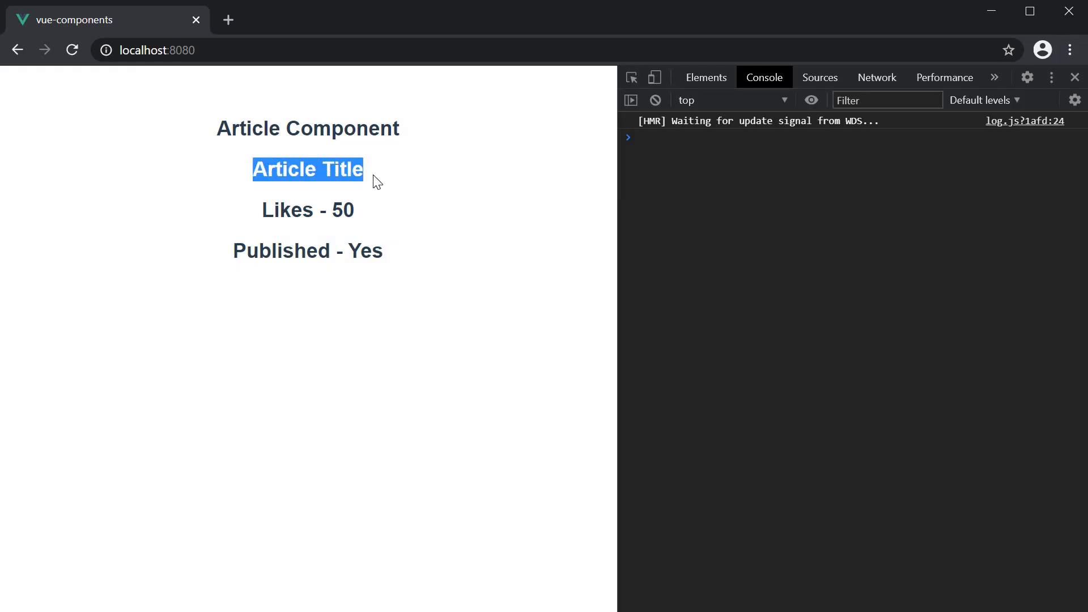
mouse_move(462, 231)
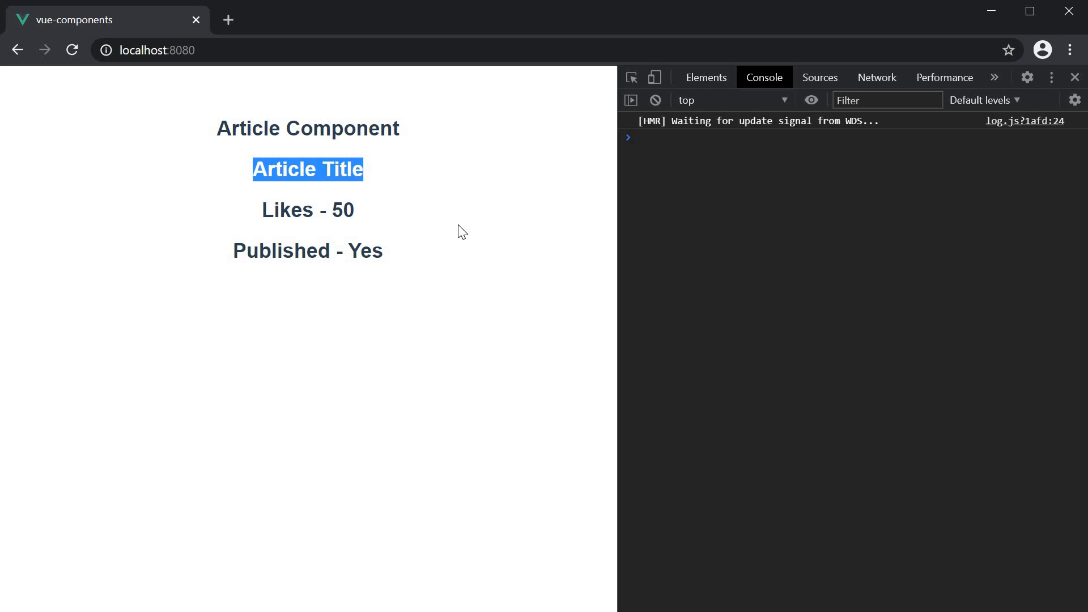
click(381, 394)
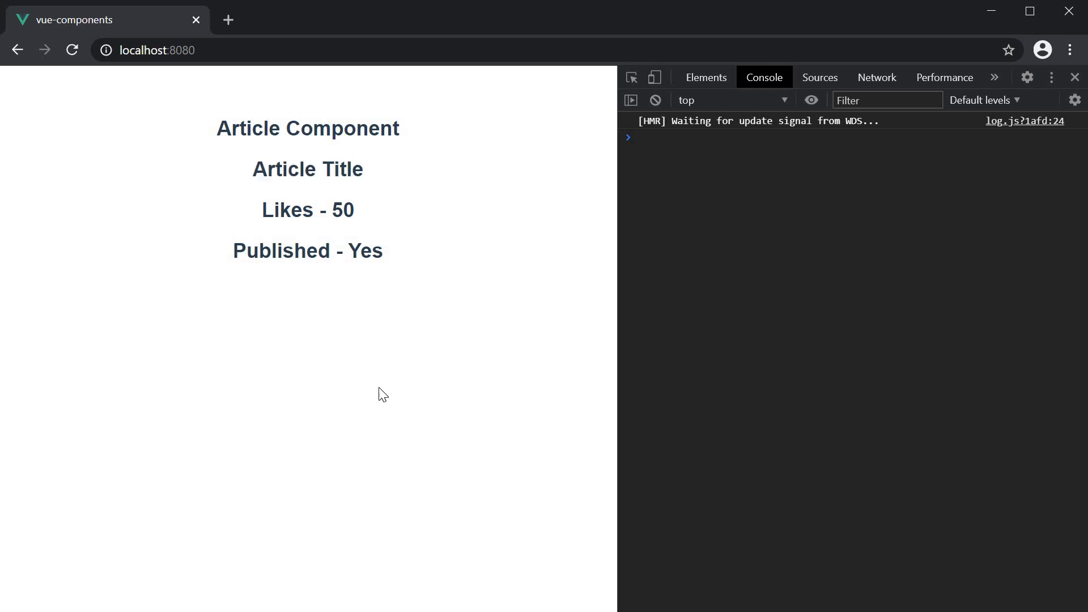